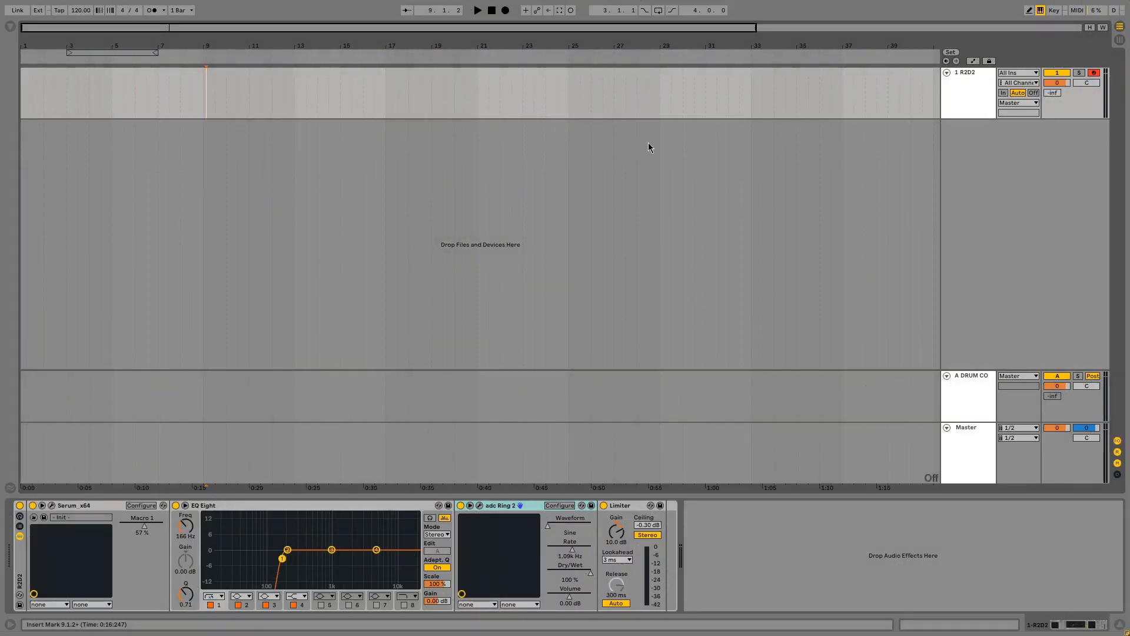
pyautogui.moveTo(537, 166)
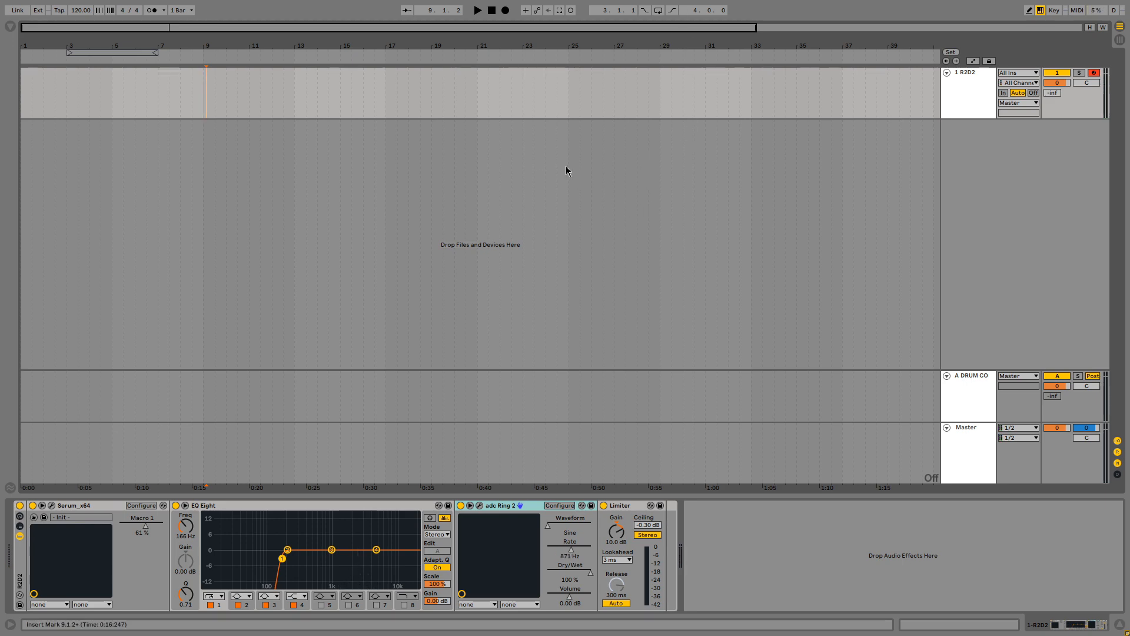
# Insert a new MIDI track and load Serum onto it with its editor open.
pyautogui.click(967, 91)
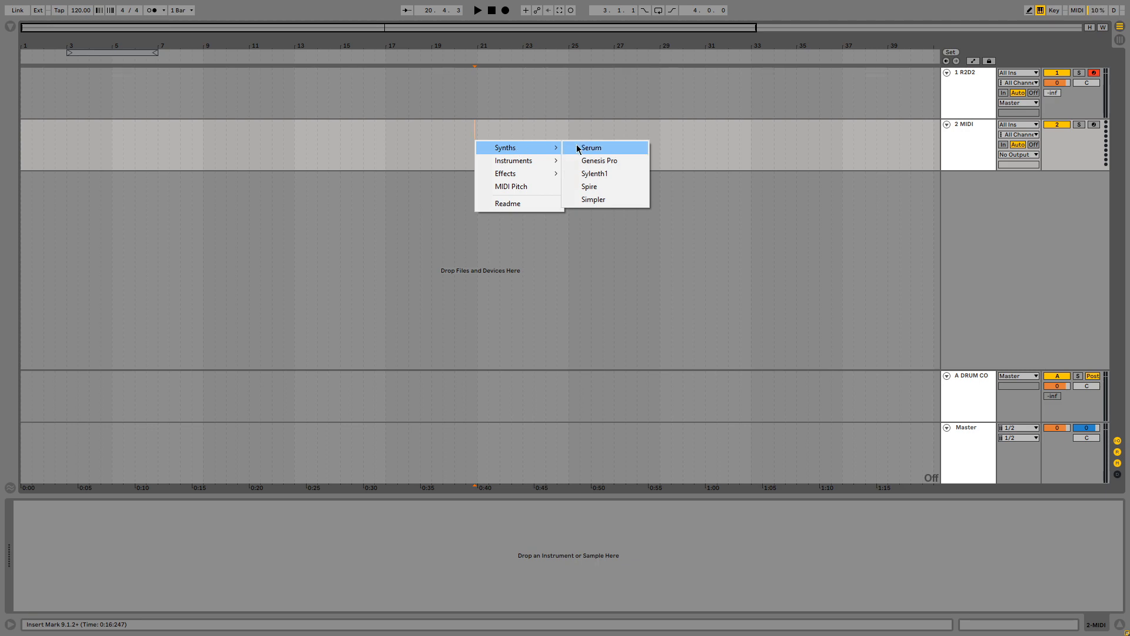
pyautogui.click(590, 147)
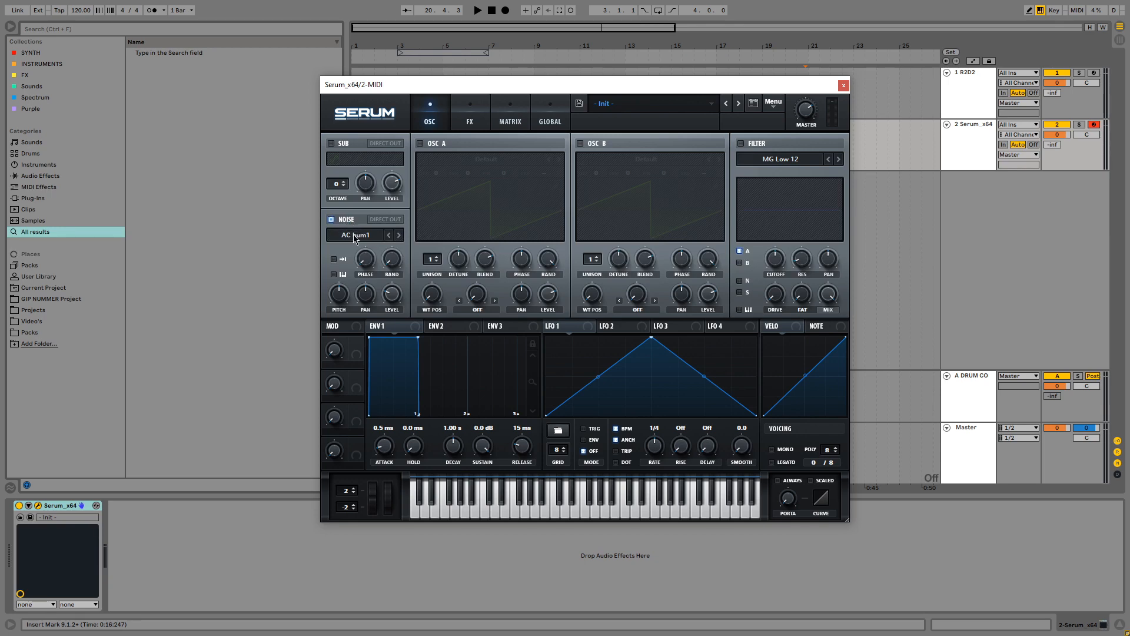
# Select Attacks_Misc > Claps LR 2 as the noise oscillator sample.
pyautogui.click(359, 234)
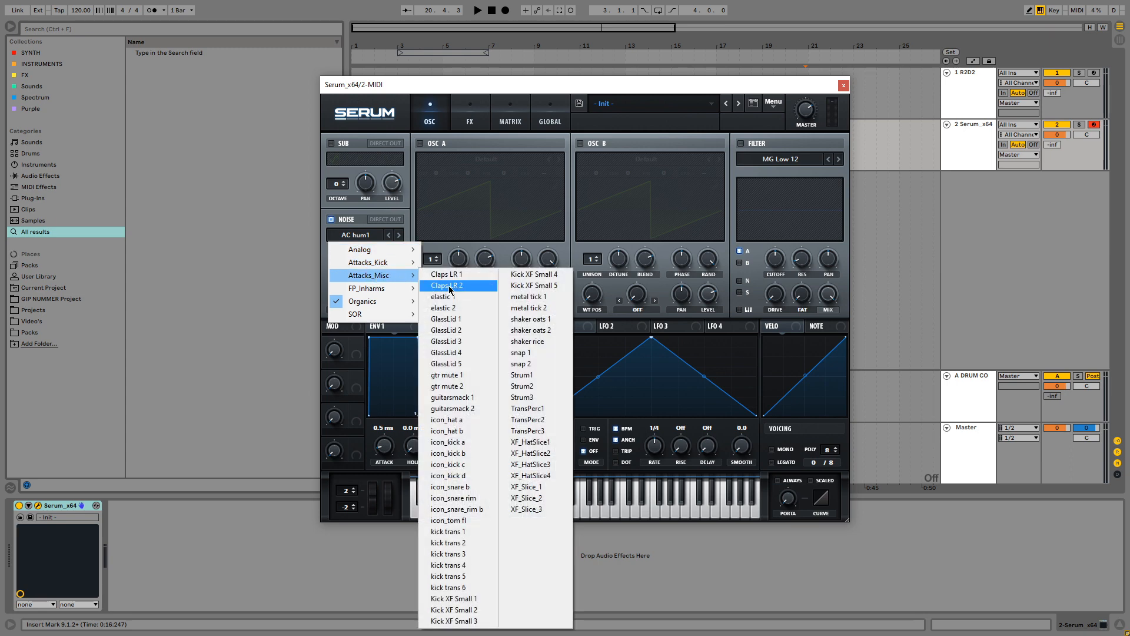
pyautogui.click(448, 285)
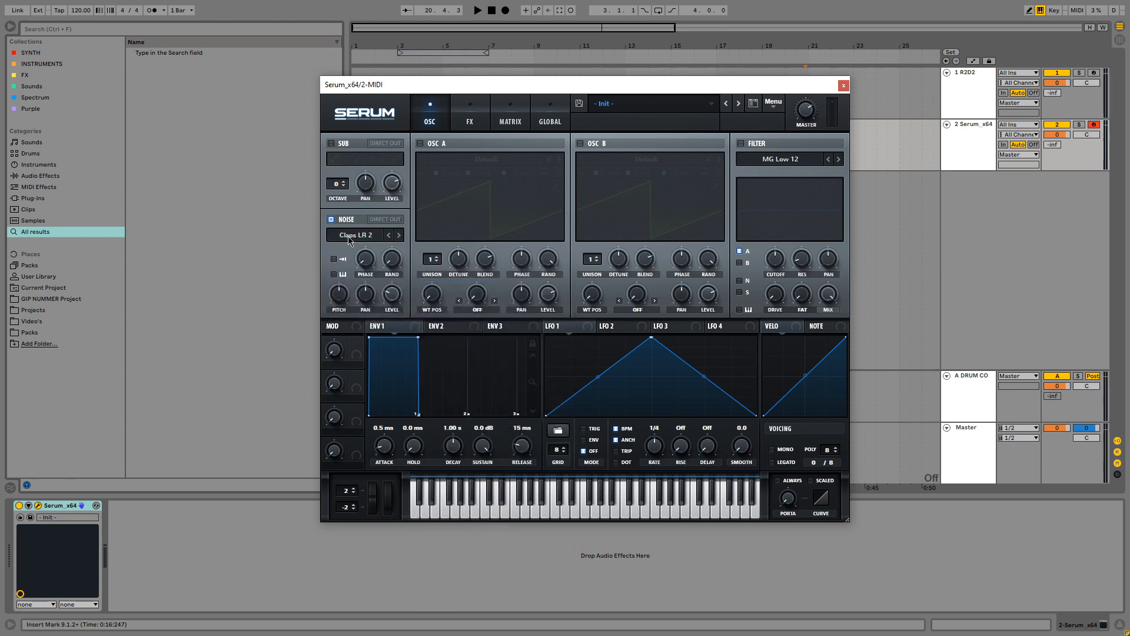
pyautogui.click(359, 234)
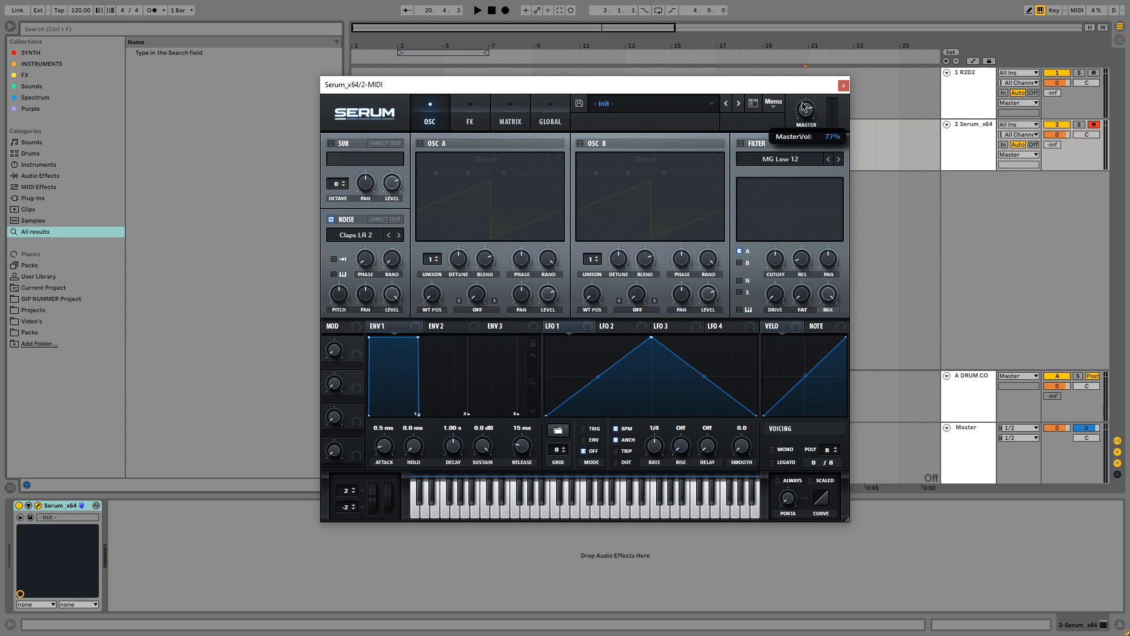
pyautogui.moveTo(343, 284)
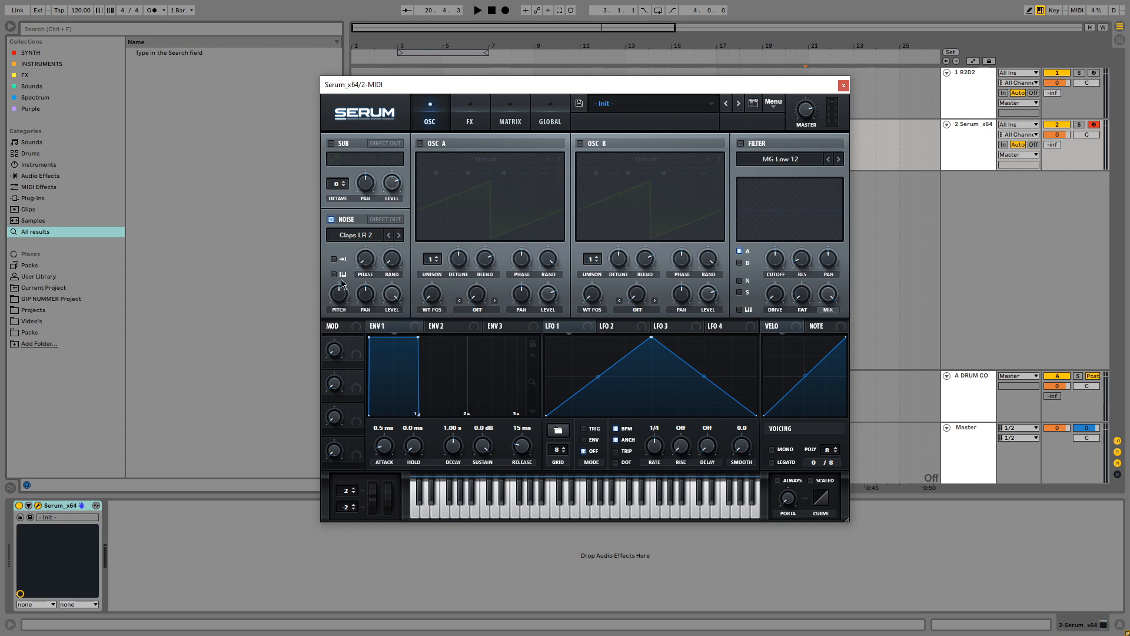
pyautogui.moveTo(483, 69)
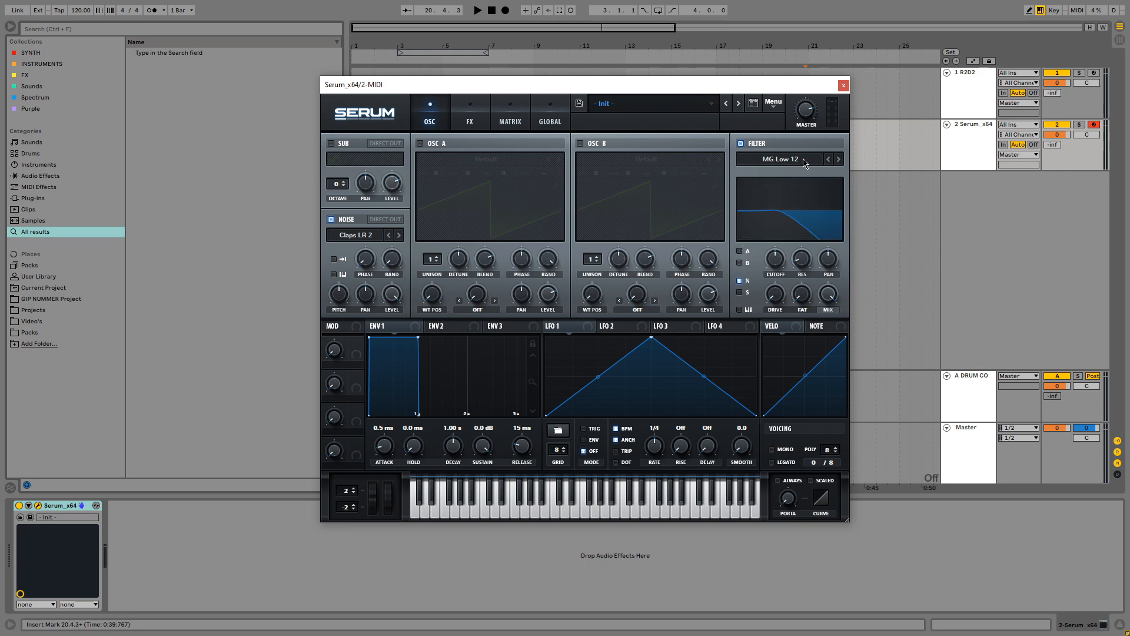
# Set the filter type to Band 24 and link Macro 1 to the cutoff.
pyautogui.click(837, 159)
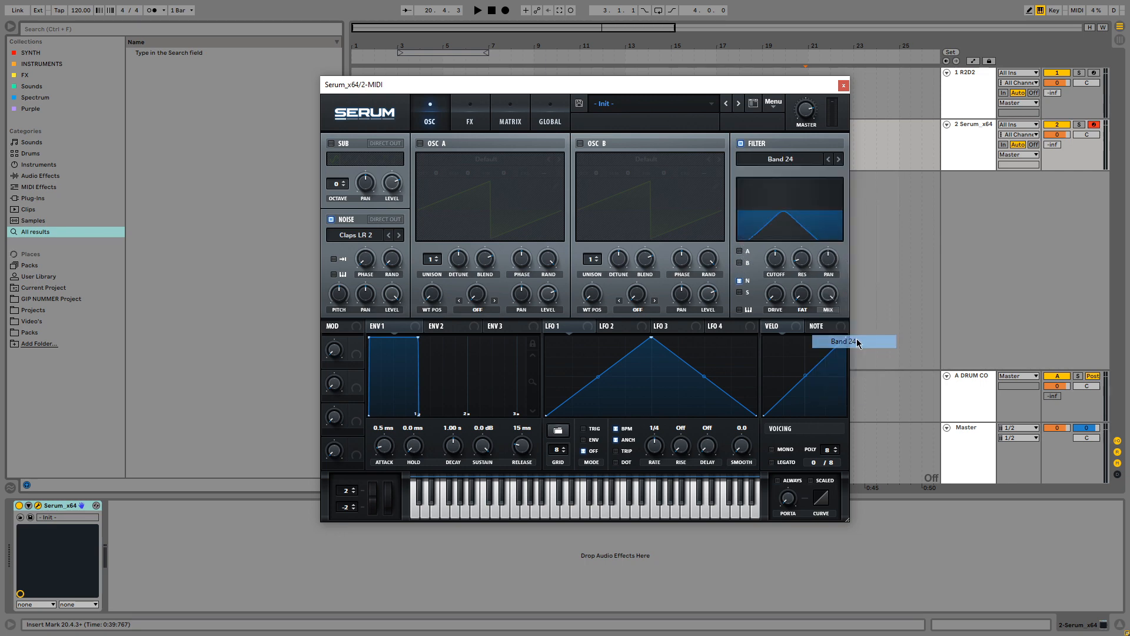
pyautogui.moveTo(772, 278)
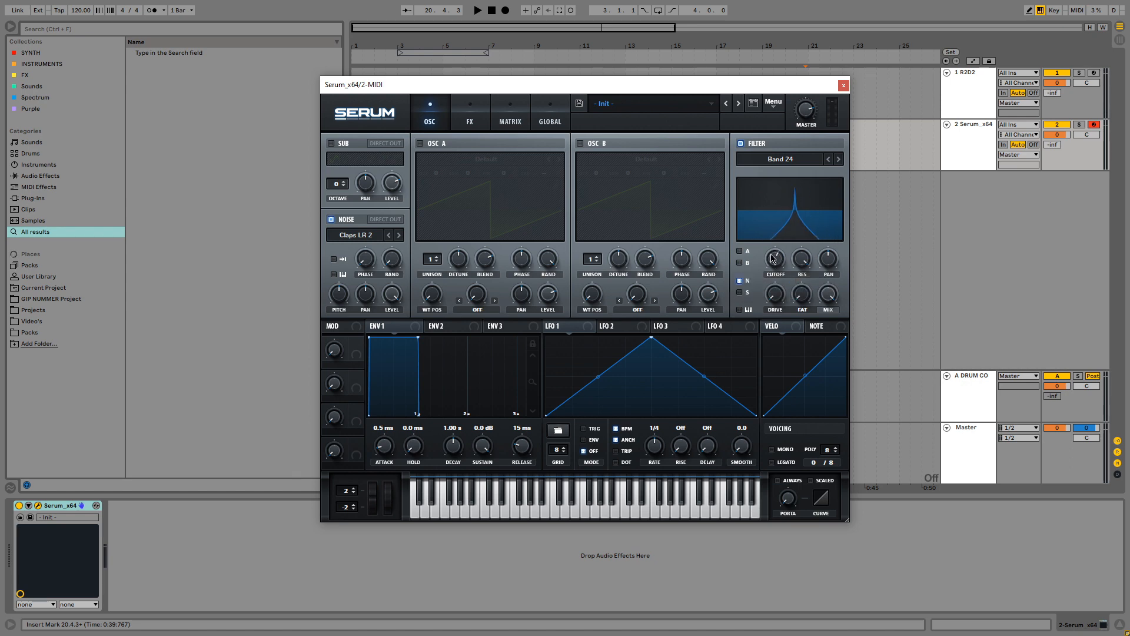
pyautogui.moveTo(775, 259); pyautogui.dragTo(775, 271)
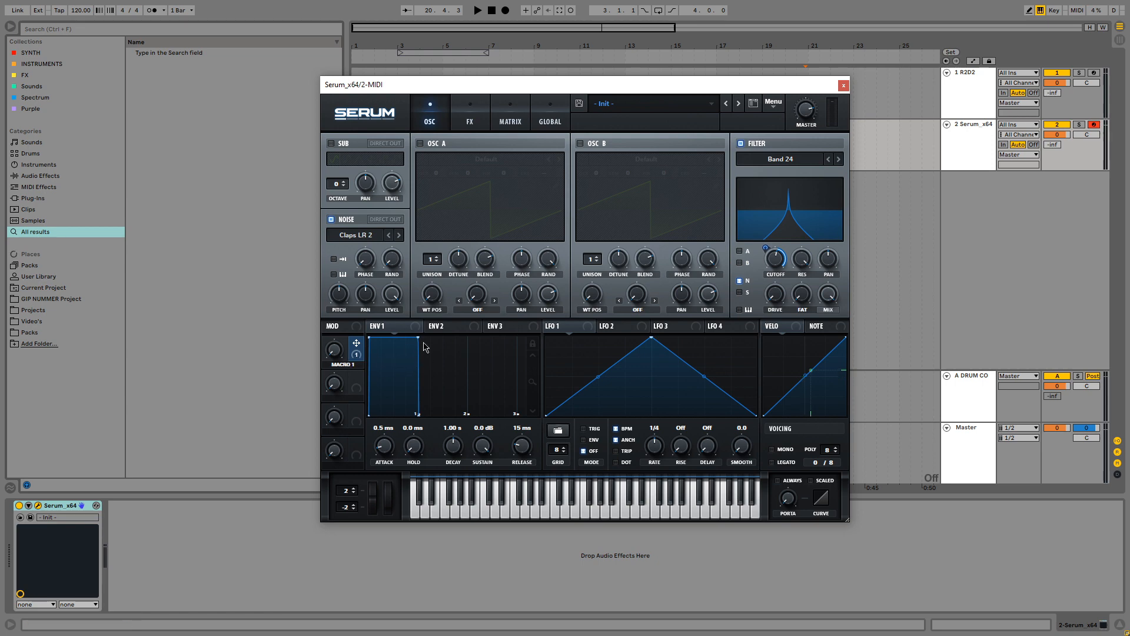
pyautogui.moveTo(365, 367)
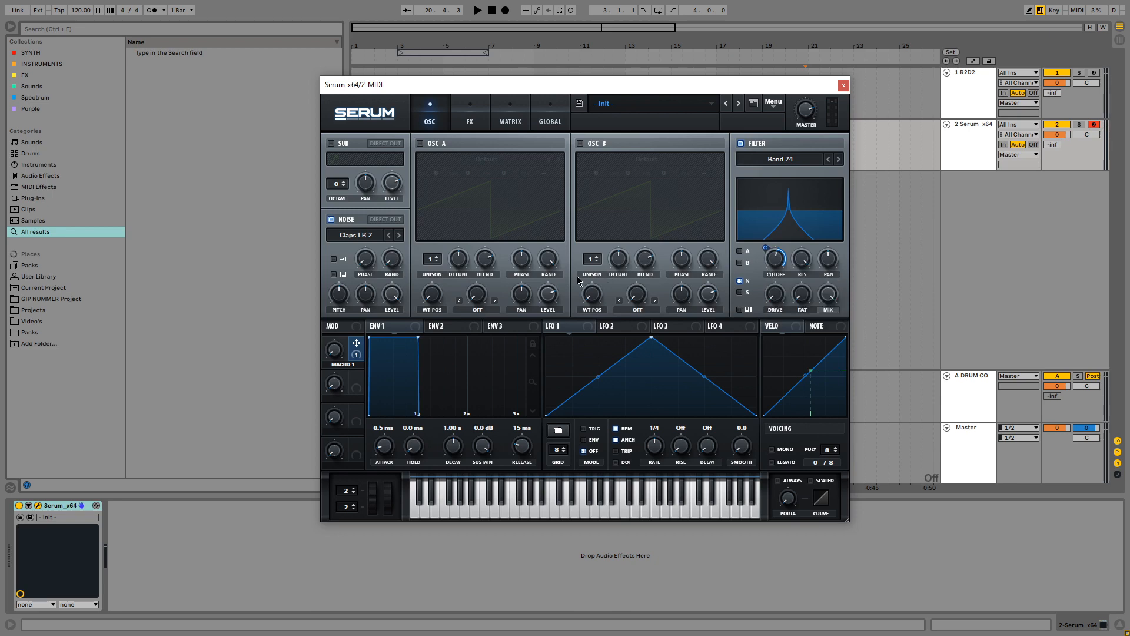
pyautogui.moveTo(774, 259)
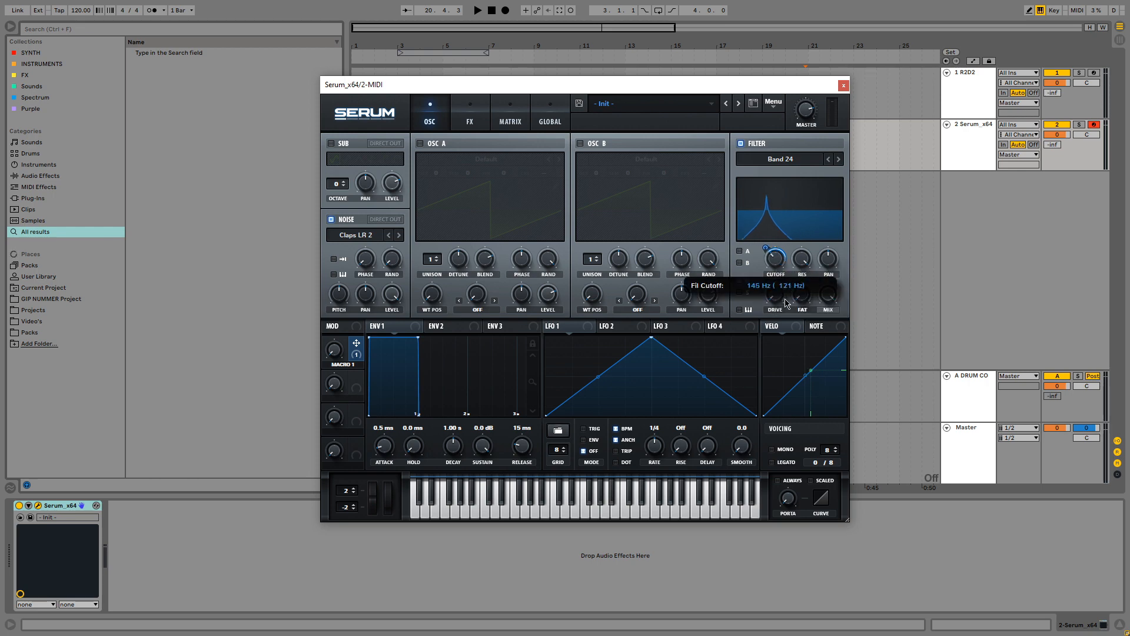
# Lower the filter cutoff to about 145 Hz and fine-tune it.
pyautogui.moveTo(776, 259); pyautogui.dragTo(785, 275)
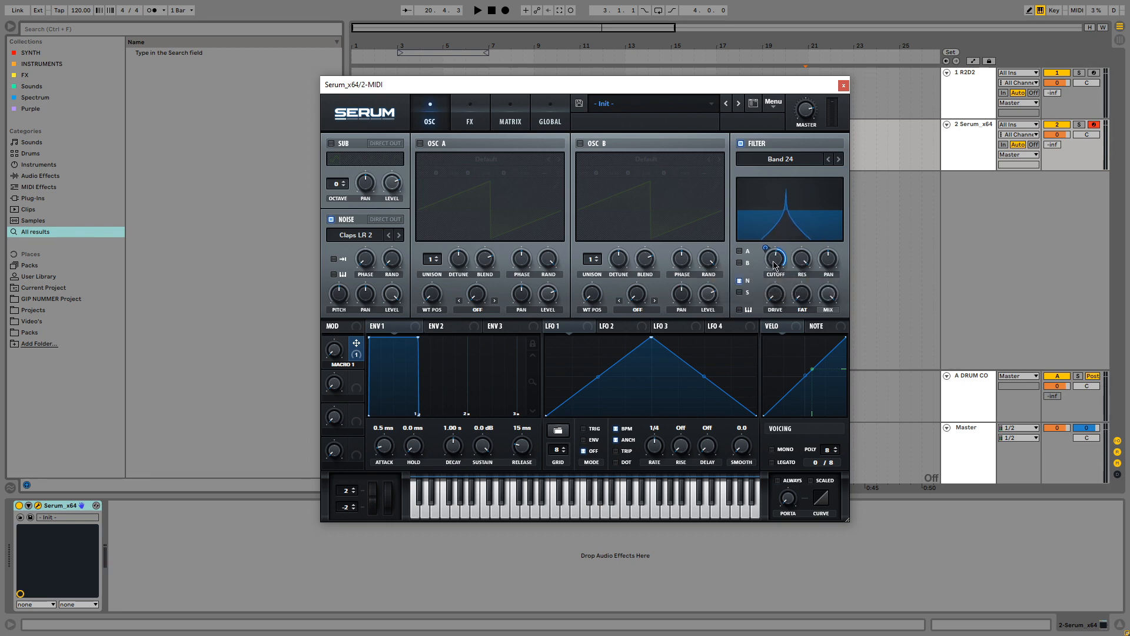
pyautogui.moveTo(775, 259); pyautogui.dragTo(775, 256)
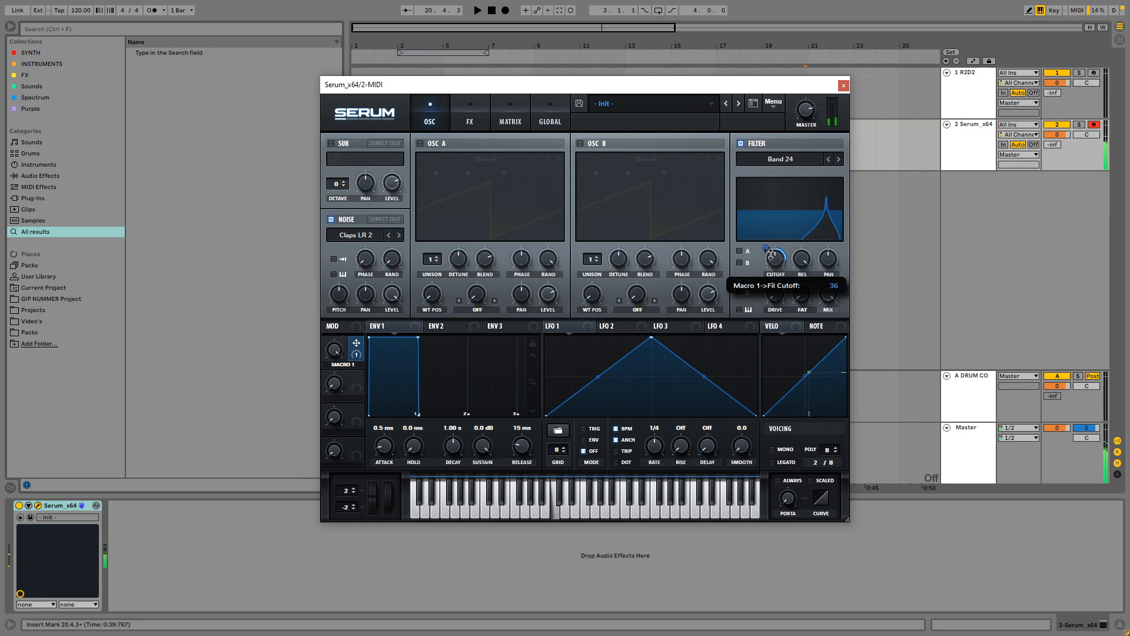
# Set Macro 1's cutoff modulation amount to 36.
pyautogui.moveTo(775, 258); pyautogui.dragTo(774, 252)
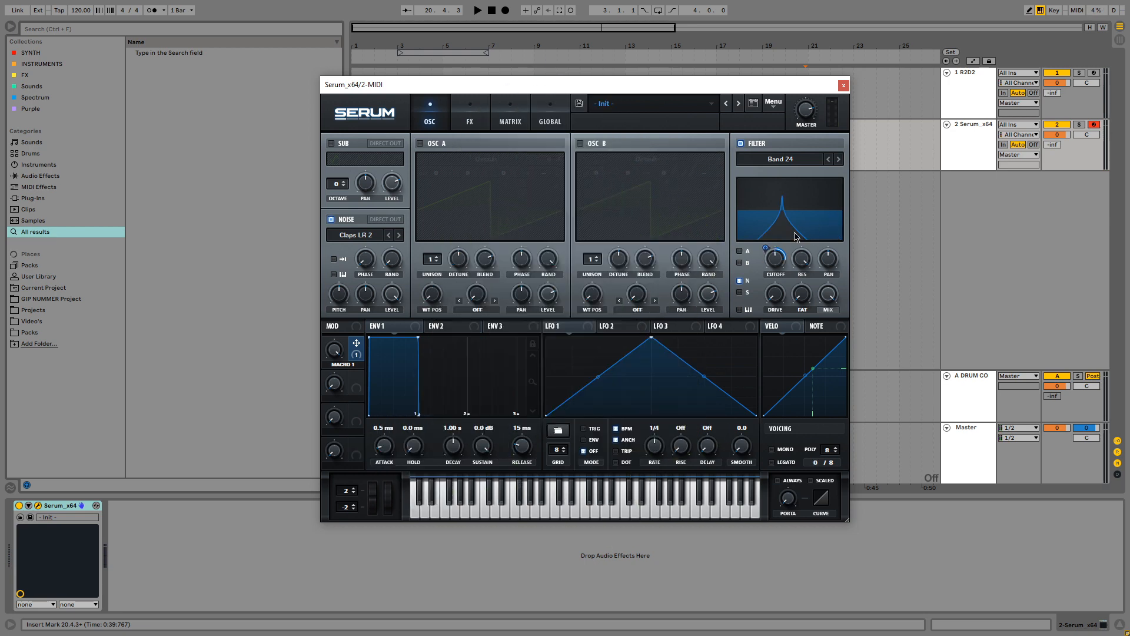
pyautogui.moveTo(421, 397)
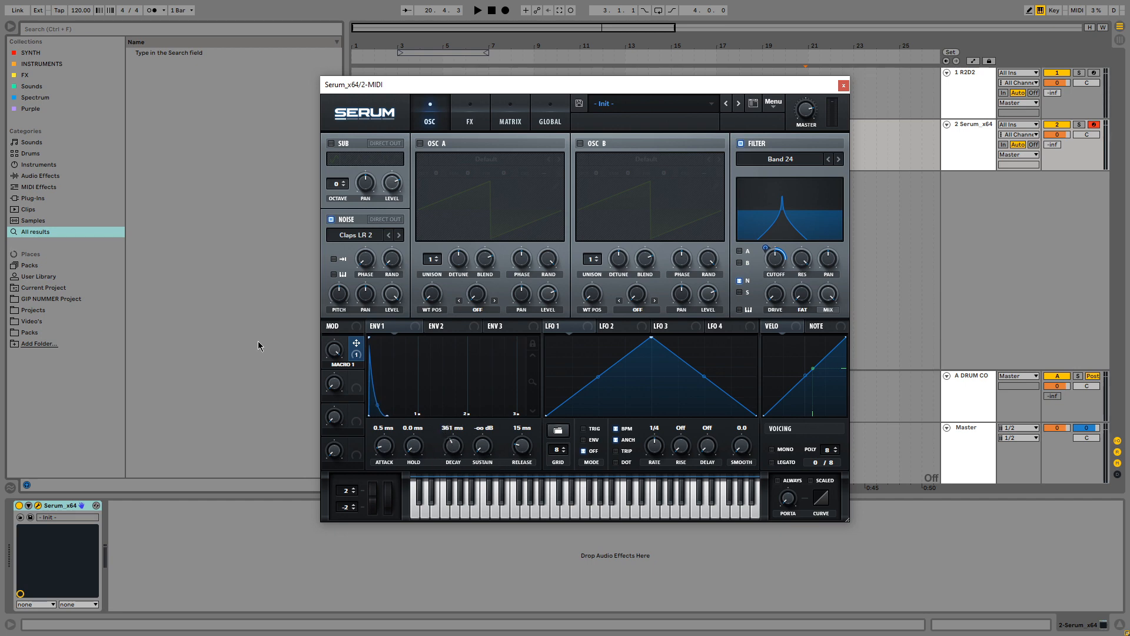
pyautogui.moveTo(257, 322)
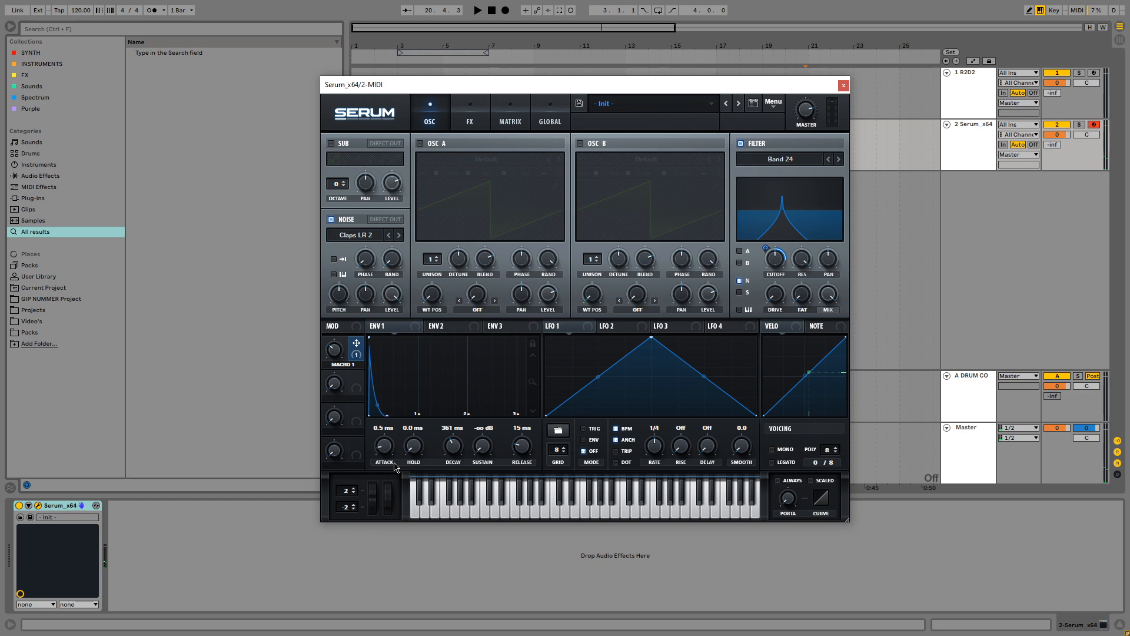
pyautogui.moveTo(352, 401)
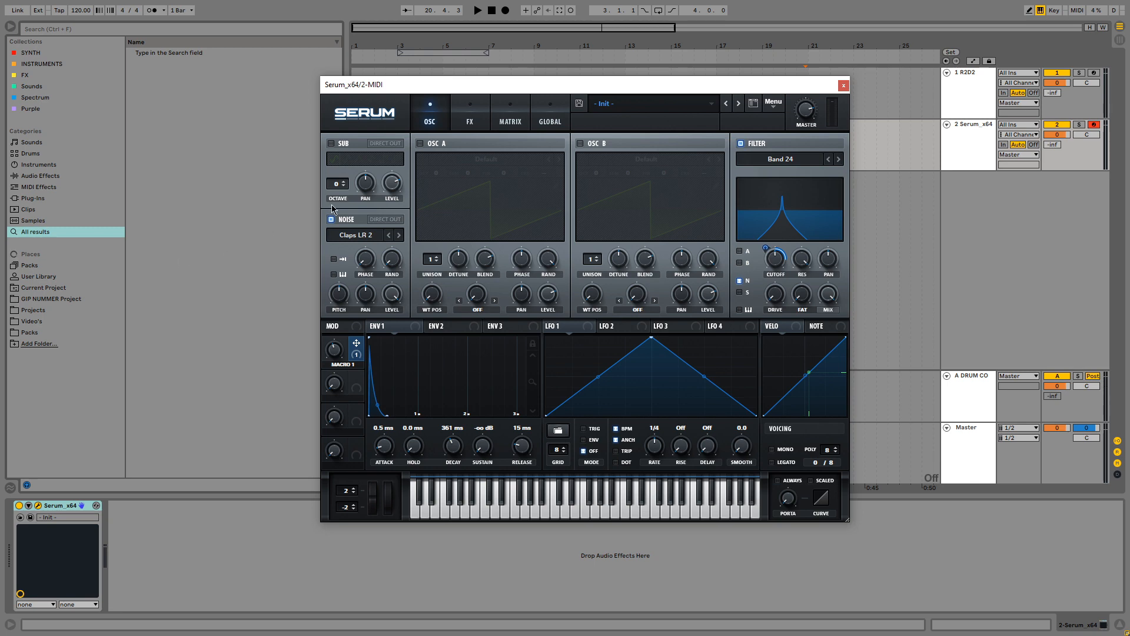
# Close the Serum editor window.
pyautogui.click(841, 85)
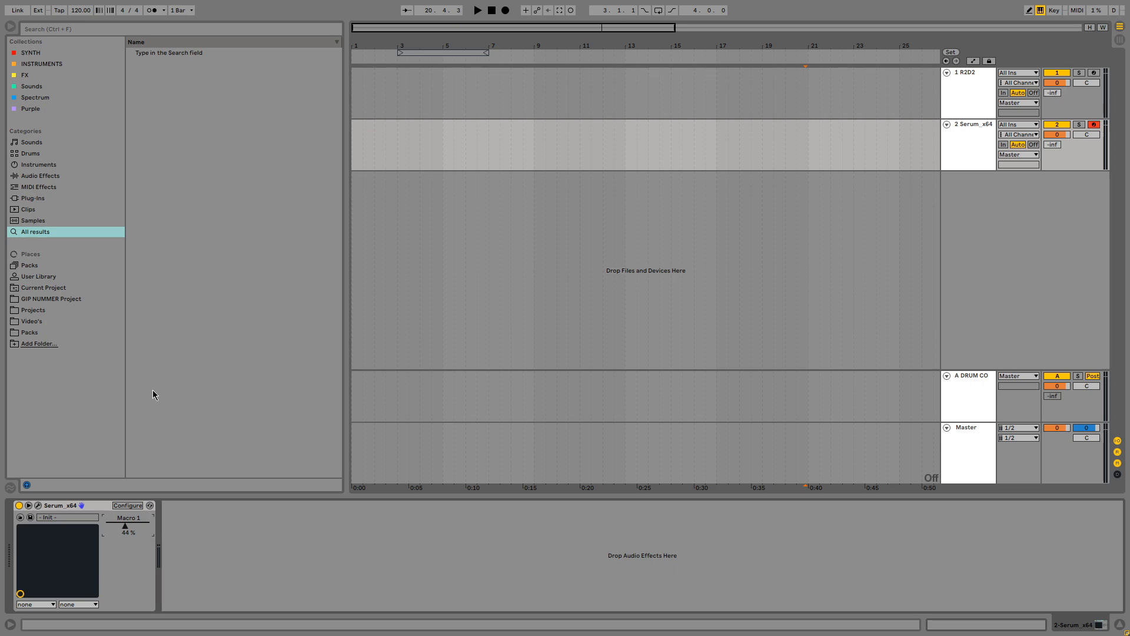
# Load adc Ring 2 after Serum from the plug-ins browser and reposition its window.
pyautogui.click(33, 198)
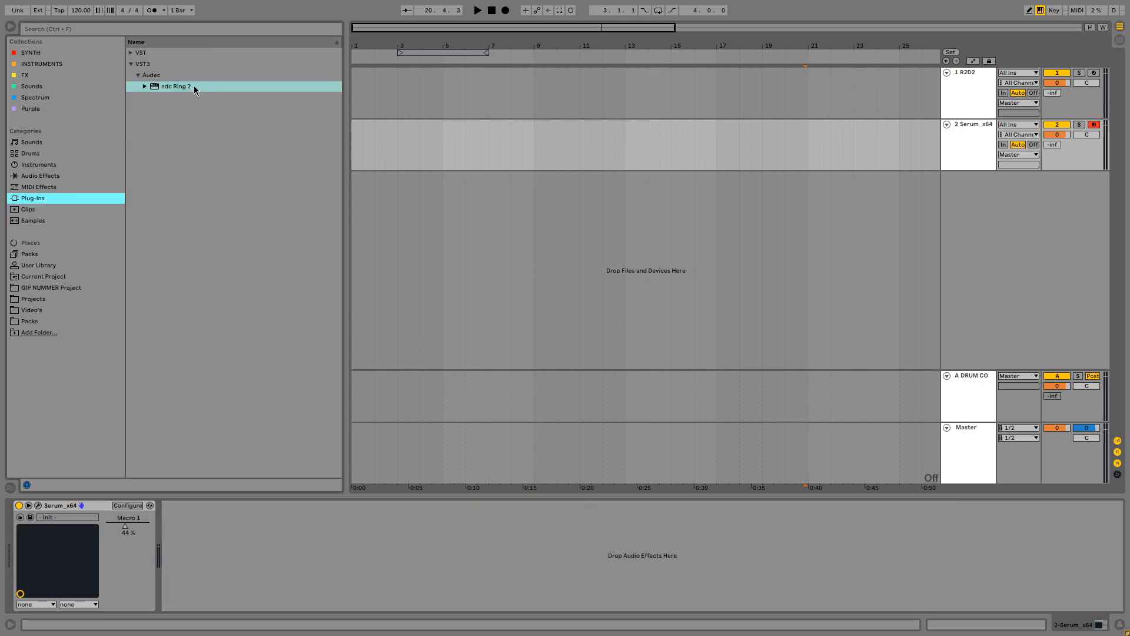
pyautogui.moveTo(186, 87)
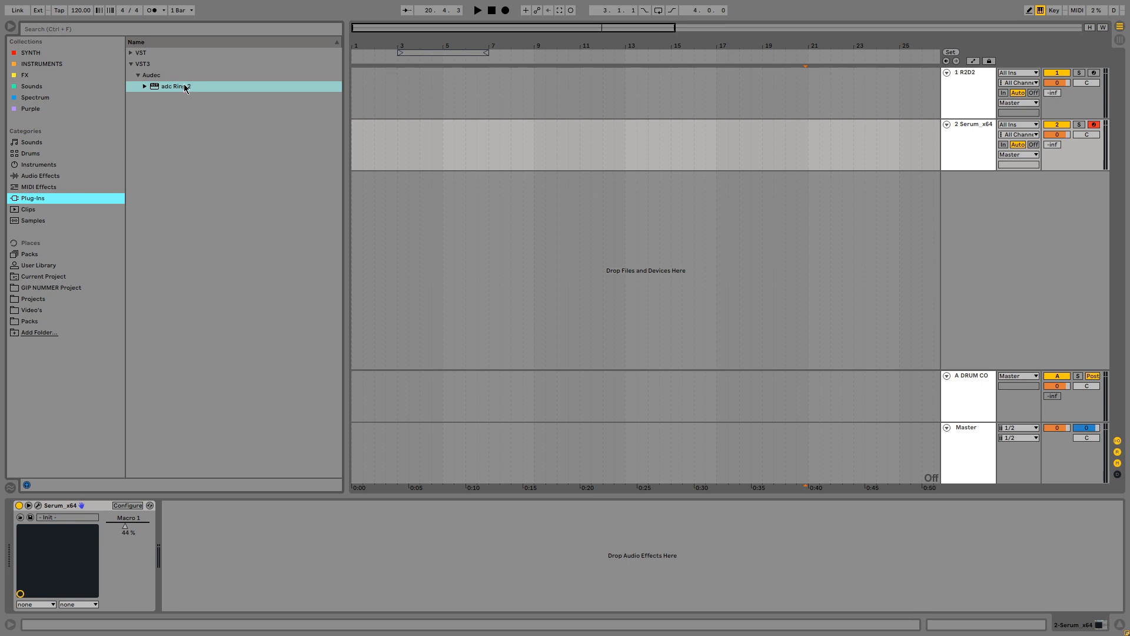
pyautogui.moveTo(172, 76)
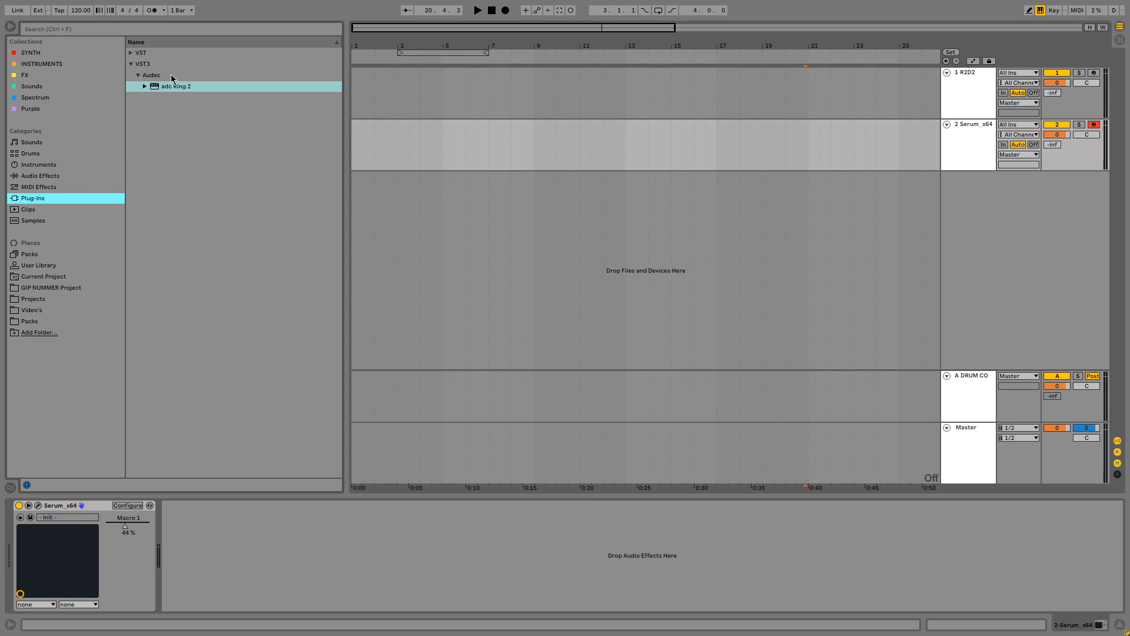
pyautogui.doubleClick(176, 86)
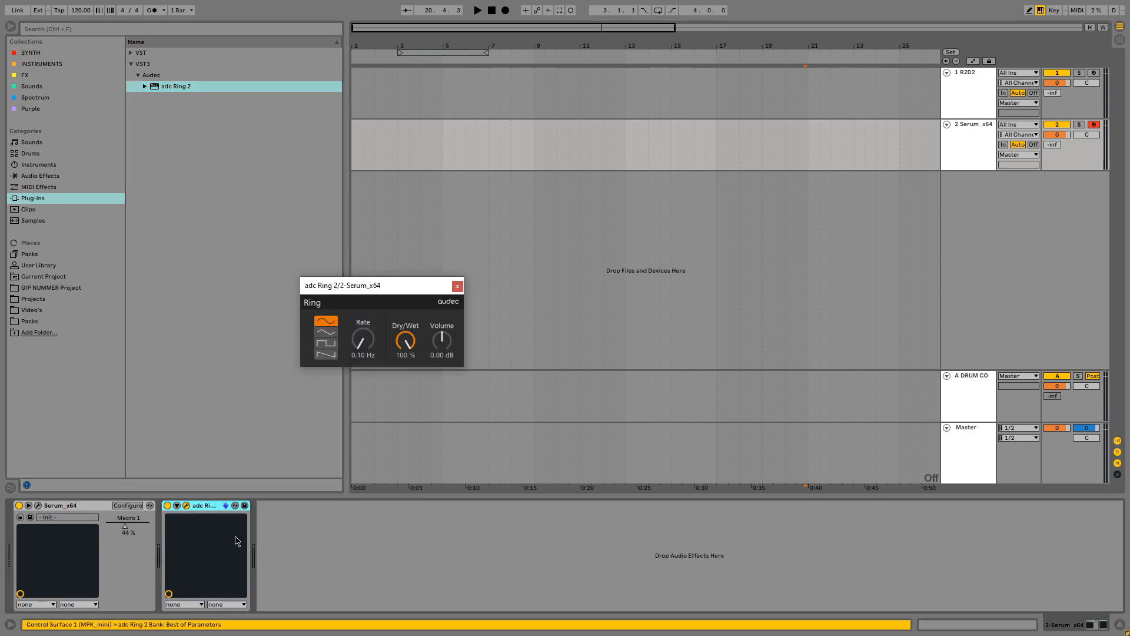
pyautogui.moveTo(354, 316)
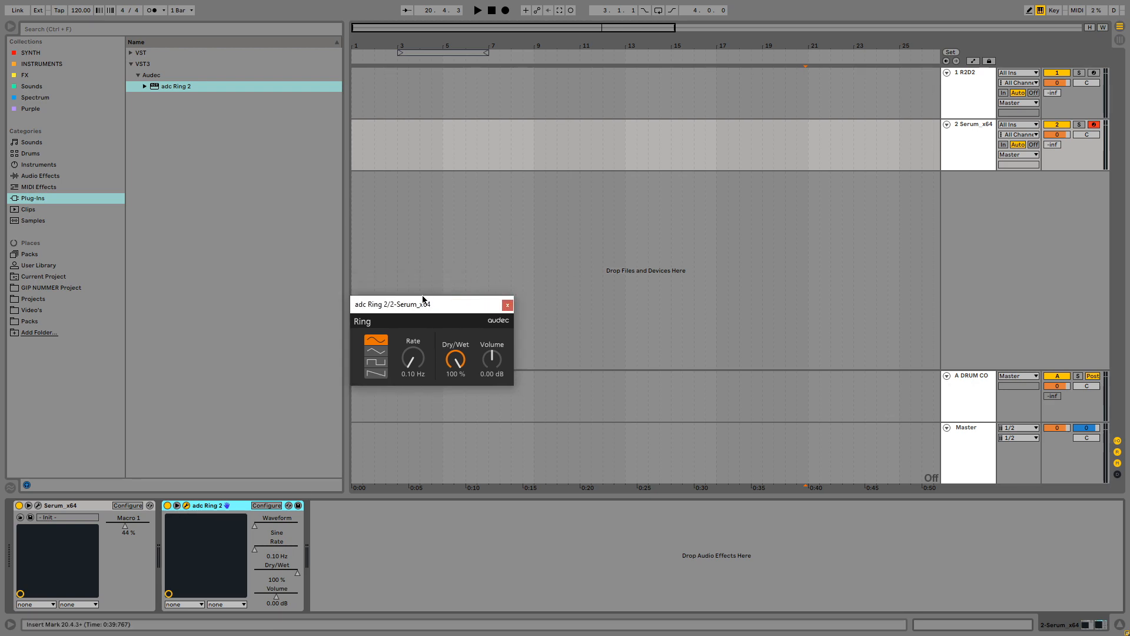
pyautogui.moveTo(425, 304); pyautogui.dragTo(590, 204)
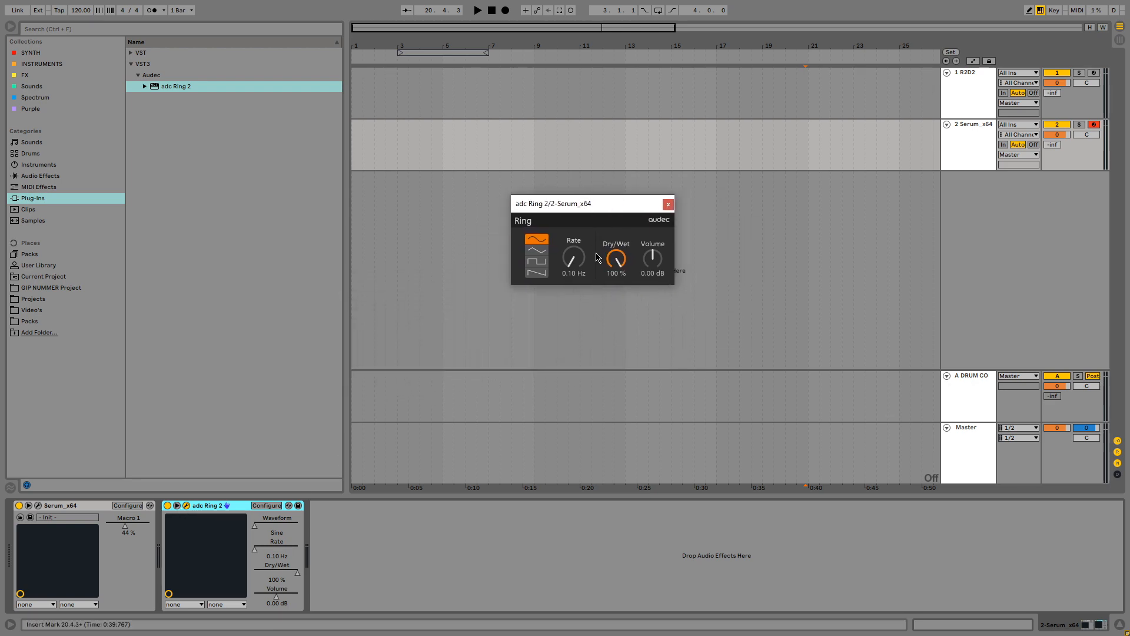
pyautogui.moveTo(573, 258); pyautogui.dragTo(574, 187)
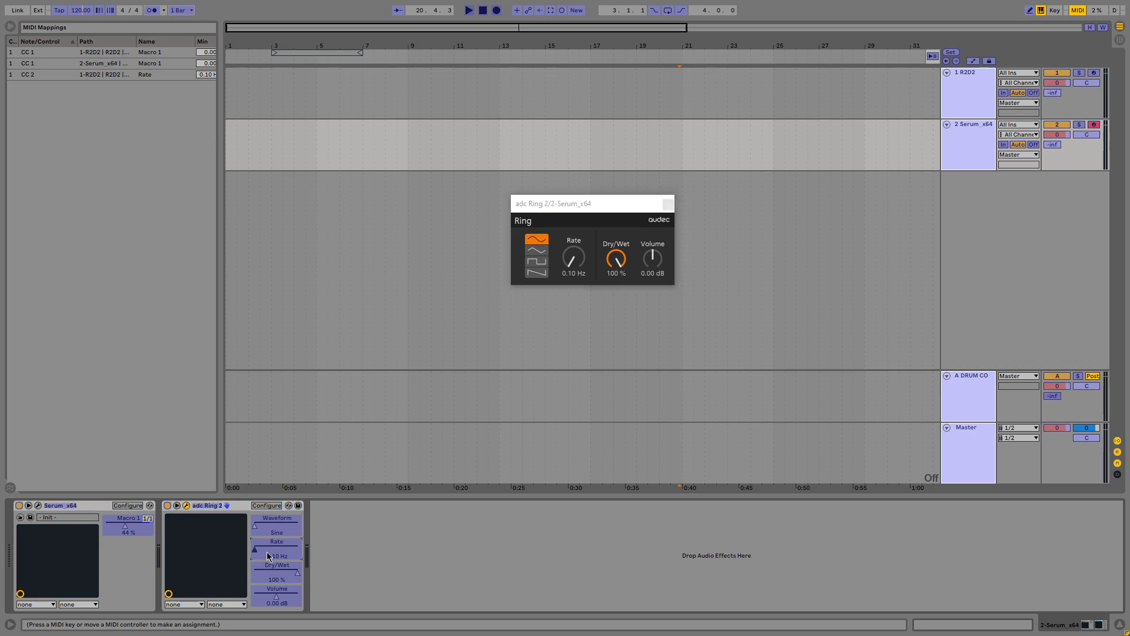
# Select the Ring Rate parameter for MIDI controller mapping.
pyautogui.click(276, 542)
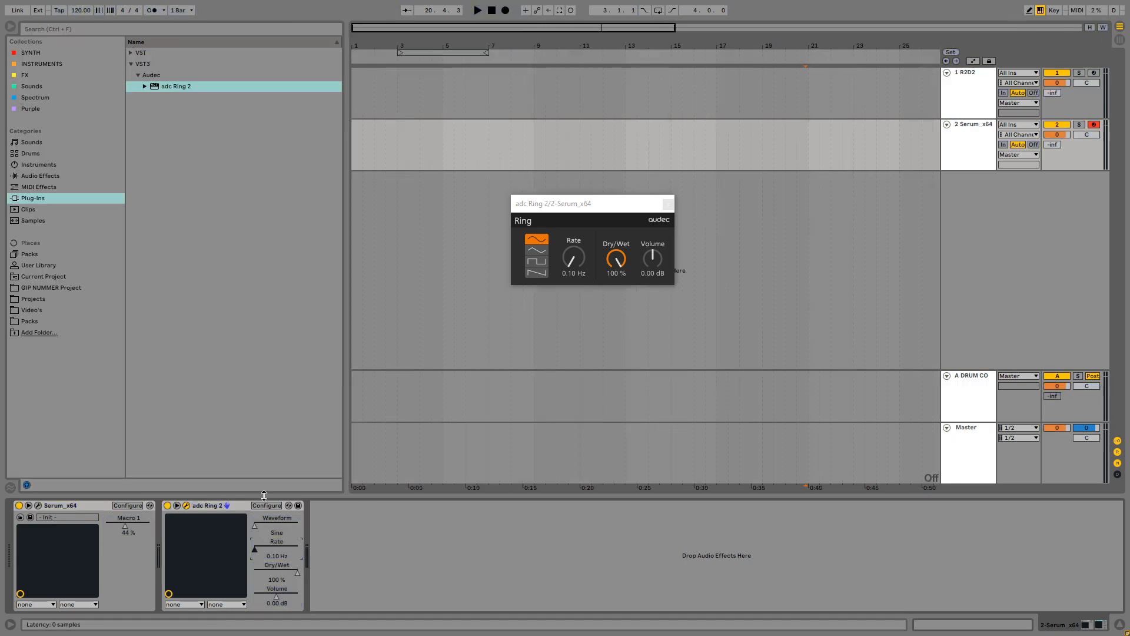
pyautogui.moveTo(311, 368)
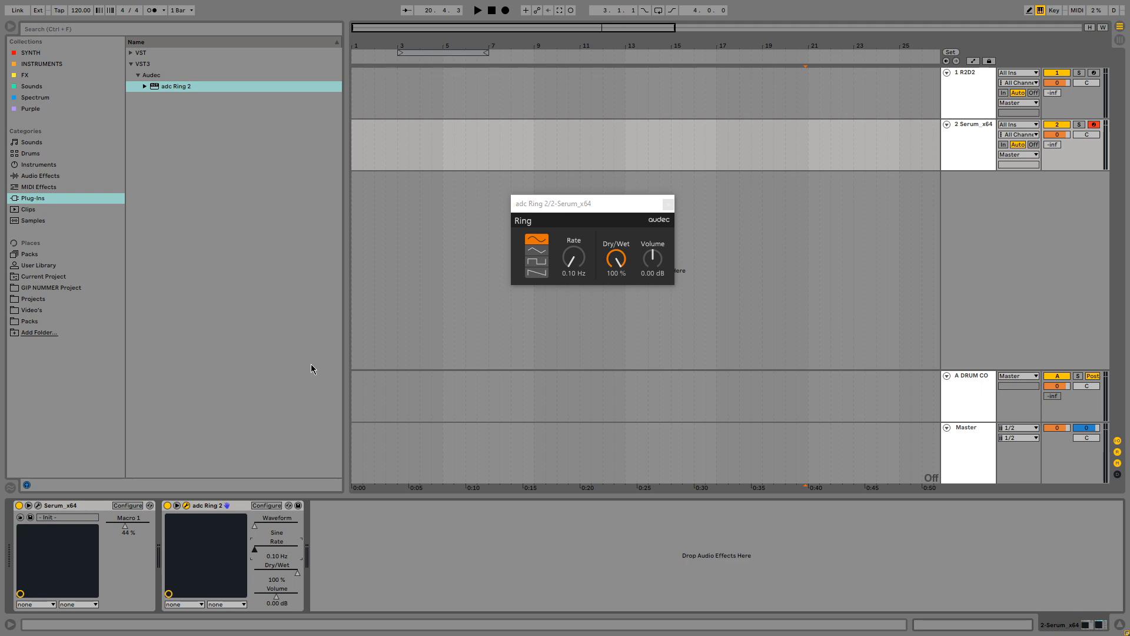
# Search 'Eq', load EQ Eight after the Ring, then search the browser for a limiter.
pyautogui.write('E')
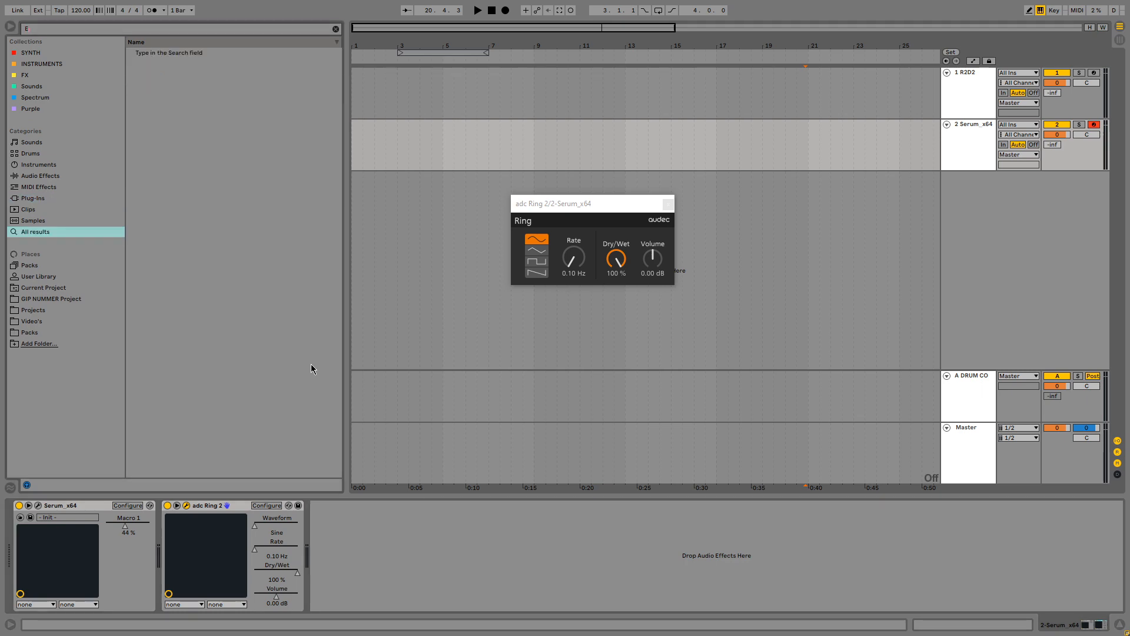
pyautogui.write('q')
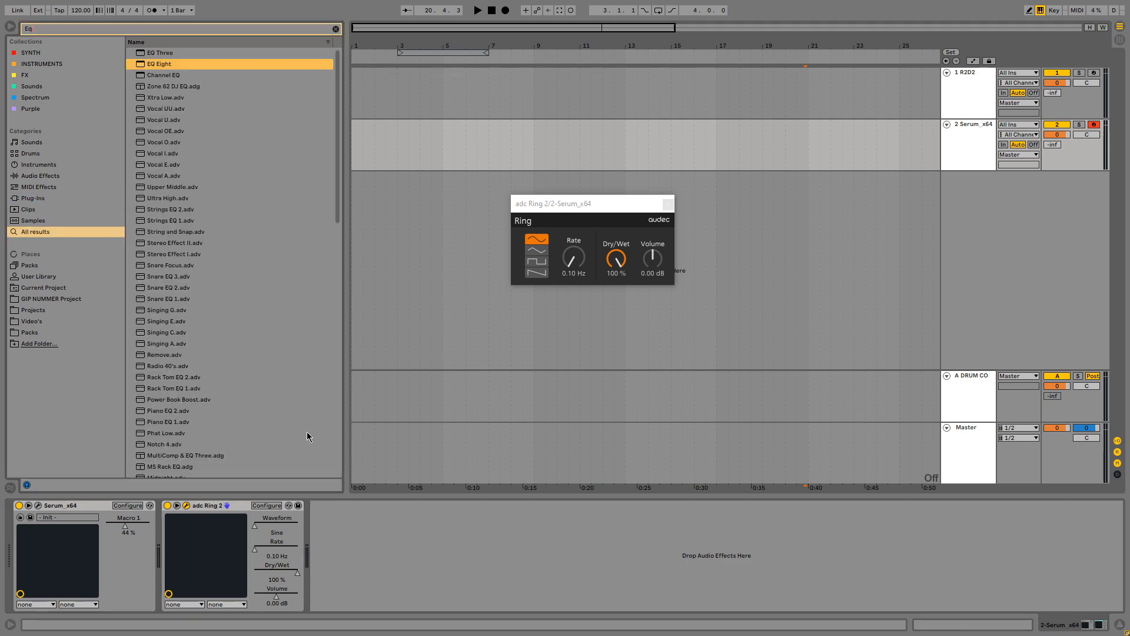
pyautogui.doubleClick(161, 63)
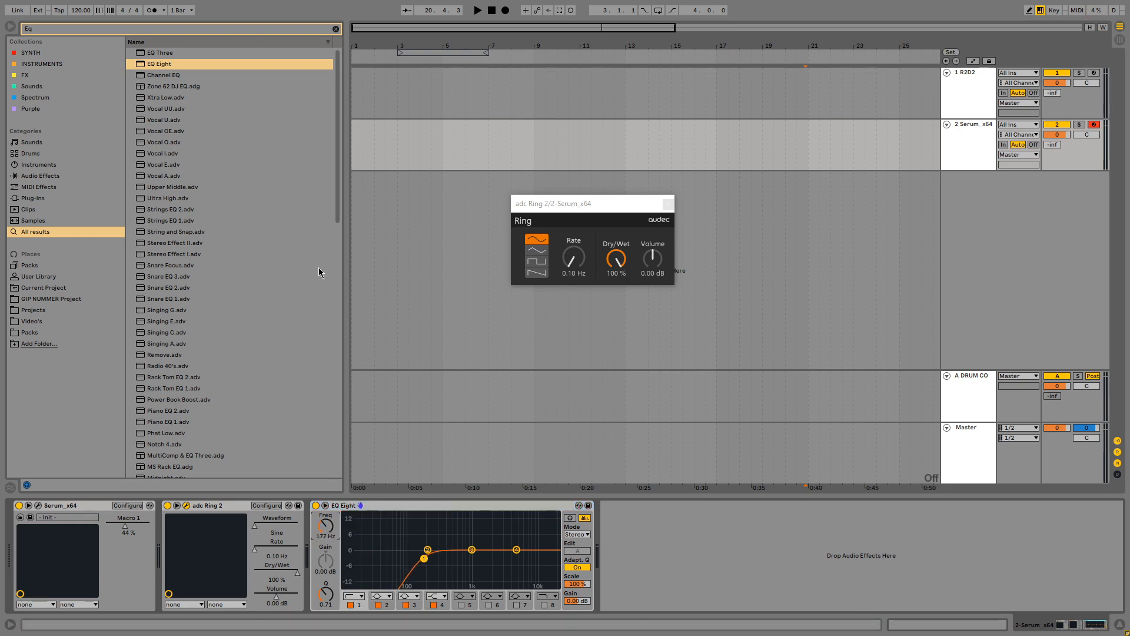
pyautogui.write('limt')
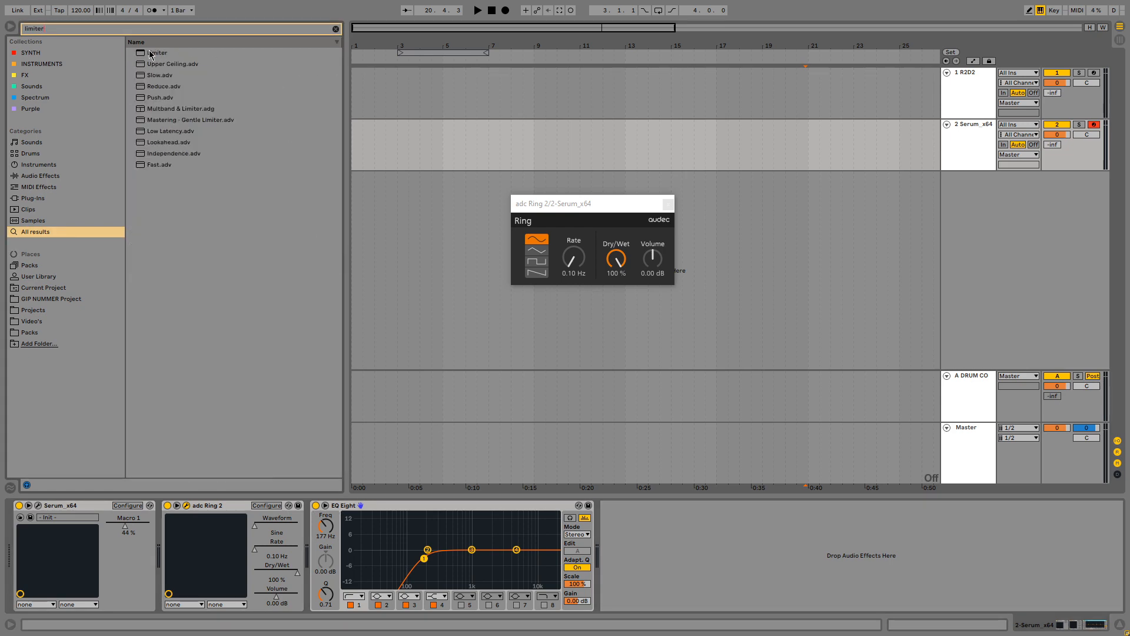
# Add a Limiter after EQ Eight and raise its gain to 10 dB.
pyautogui.doubleClick(156, 51)
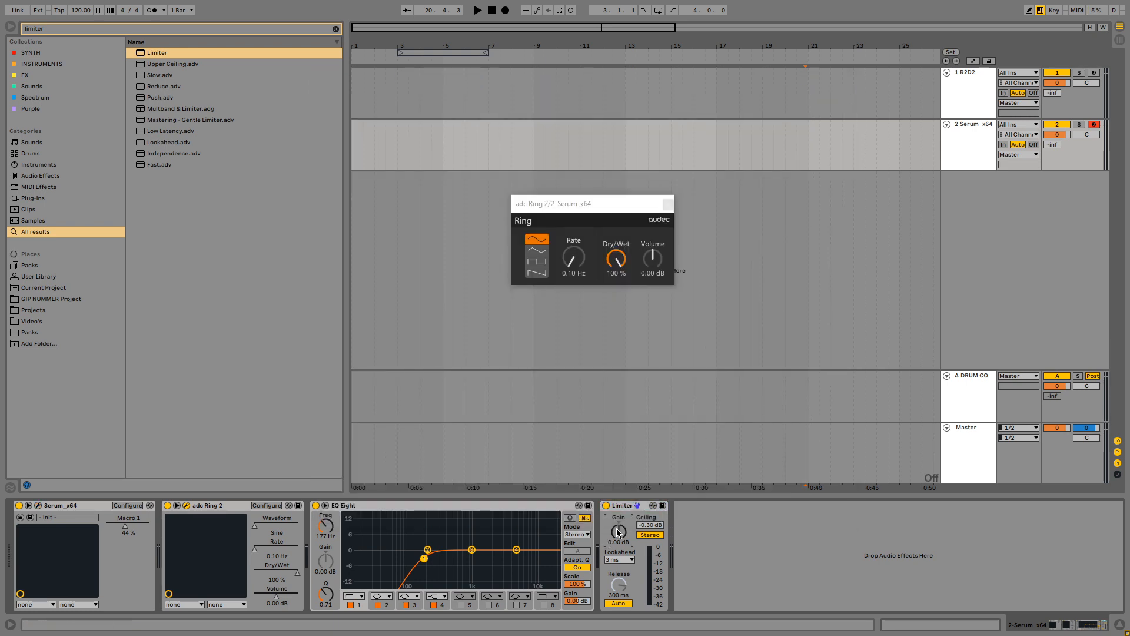
pyautogui.moveTo(618, 532); pyautogui.dragTo(618, 505)
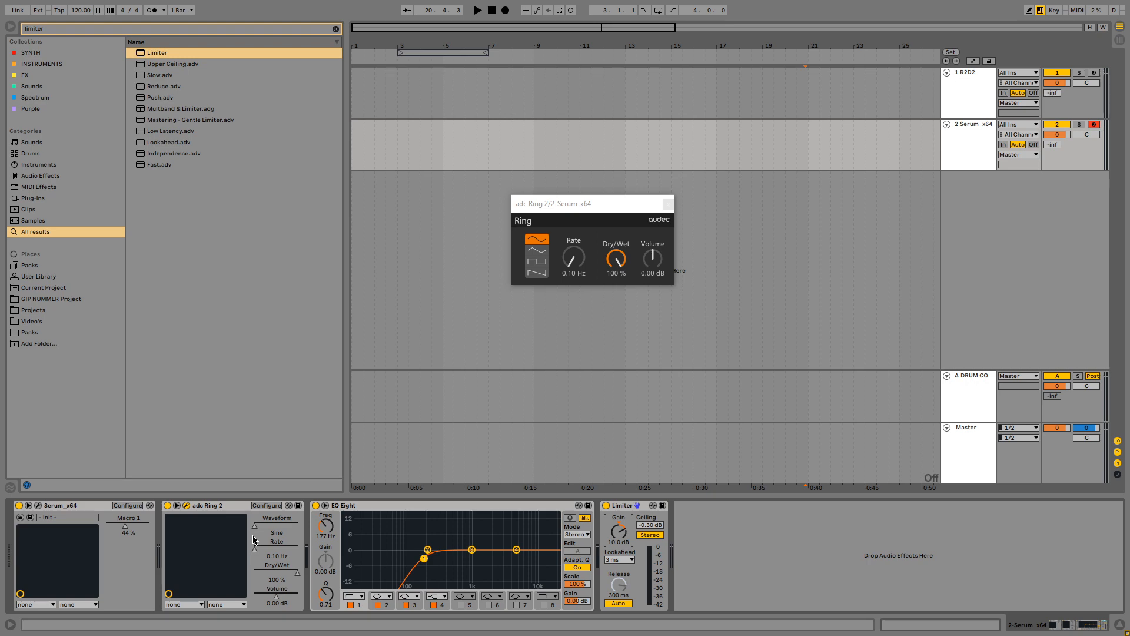
# Sweep the Ring rate up to about 3.5 kHz, settle near 2.64 kHz, and close the window.
pyautogui.moveTo(573, 258); pyautogui.dragTo(574, 238)
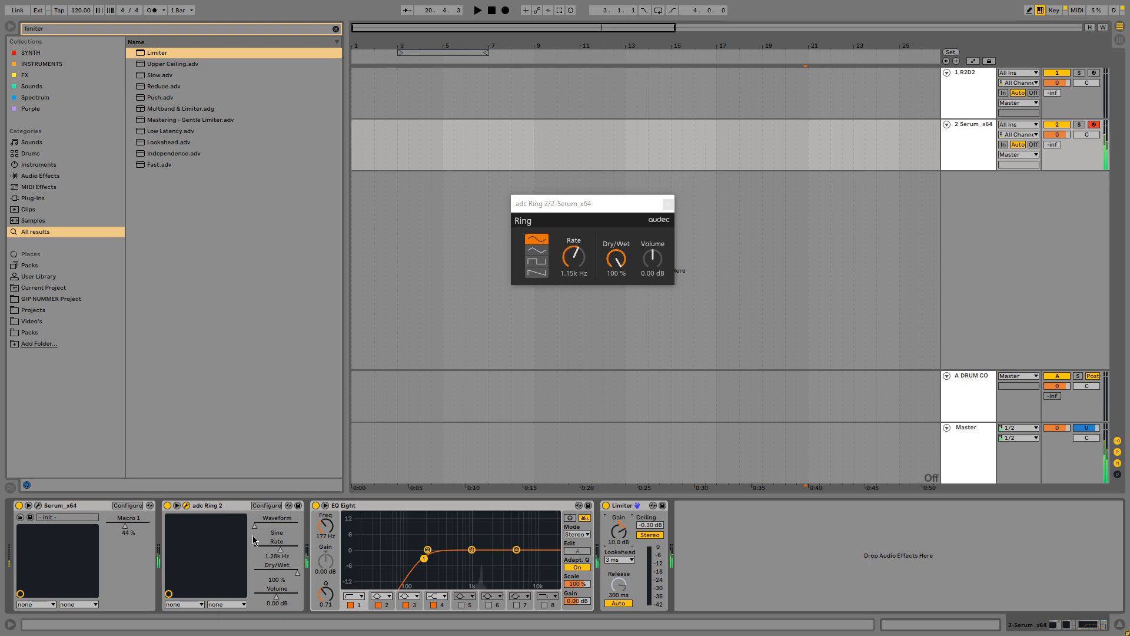
pyautogui.moveTo(574, 258); pyautogui.dragTo(577, 249)
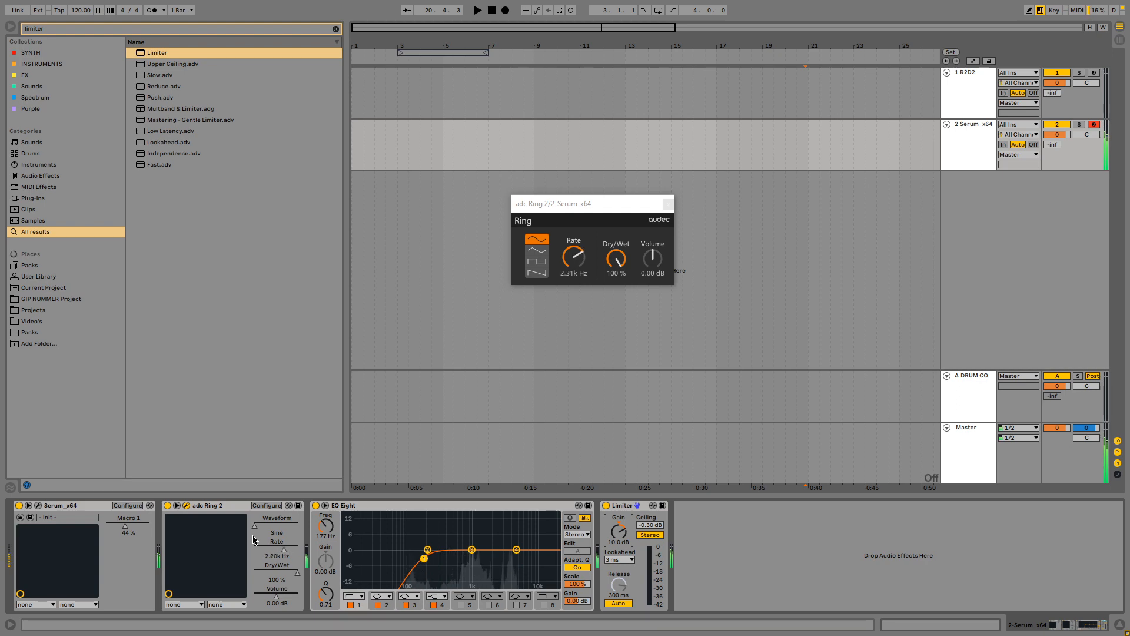
pyautogui.moveTo(554, 258); pyautogui.dragTo(557, 252)
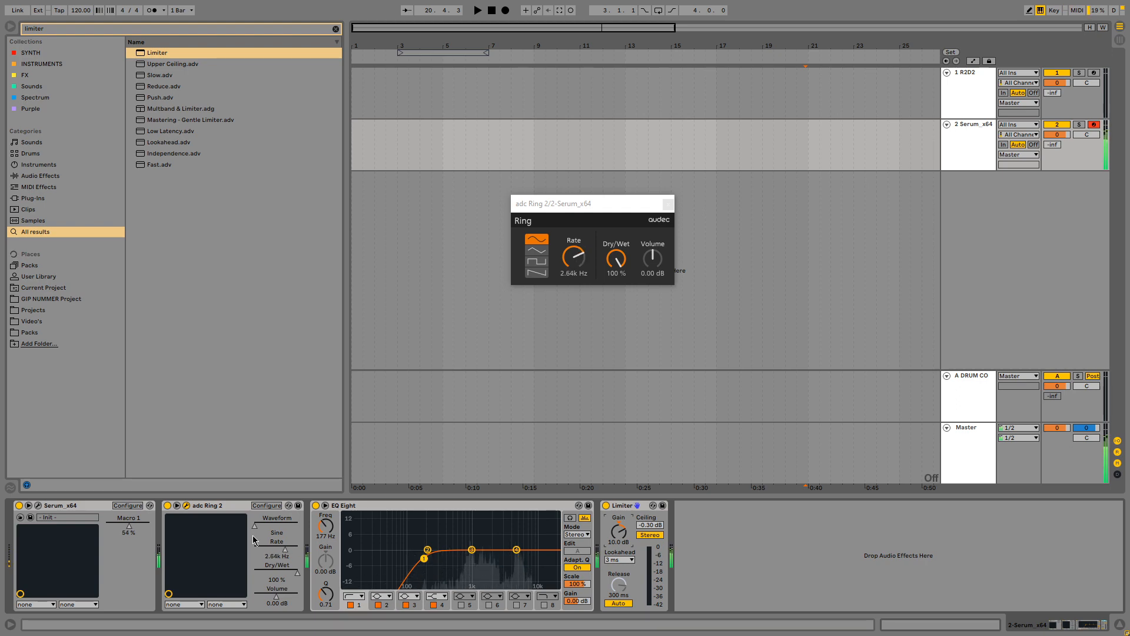
pyautogui.moveTo(573, 258); pyautogui.dragTo(573, 245)
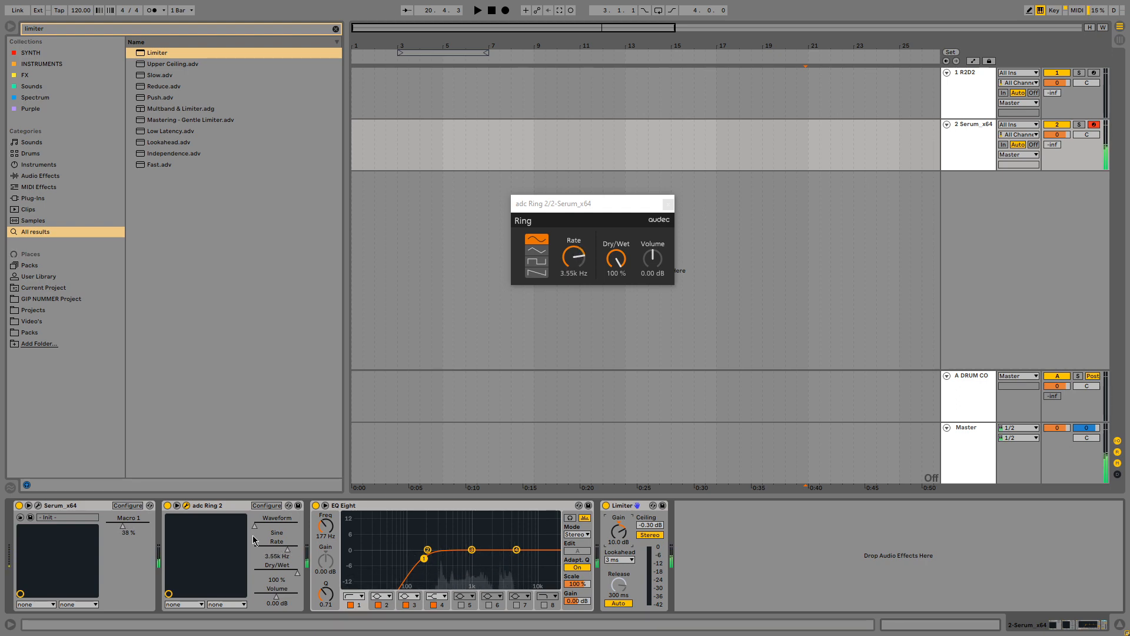
pyautogui.moveTo(574, 257); pyautogui.dragTo(570, 271)
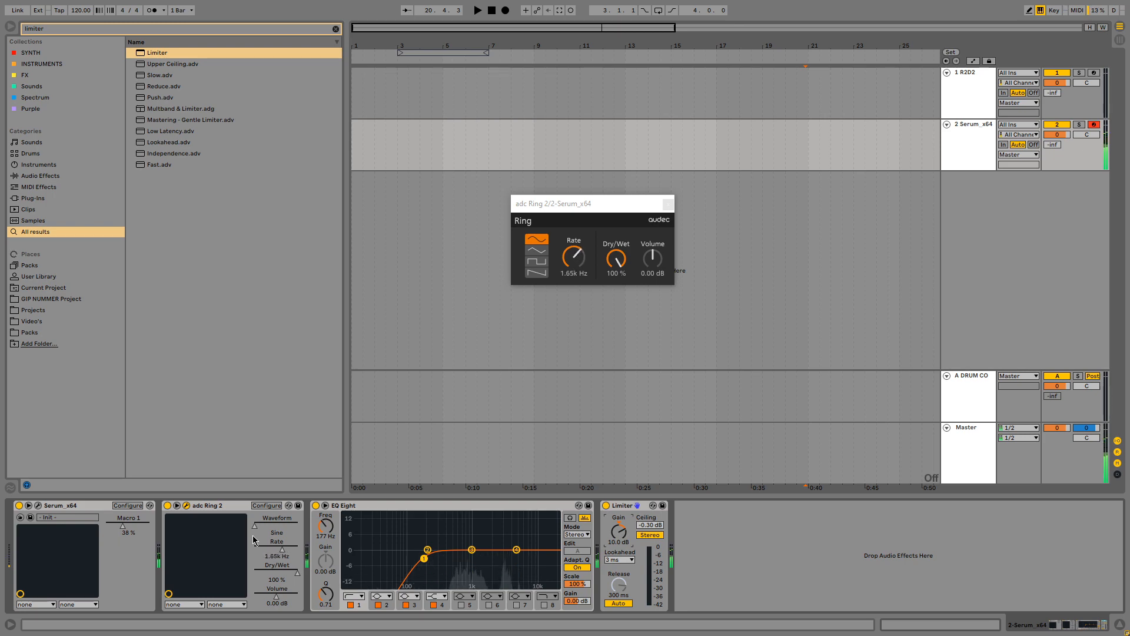
pyautogui.moveTo(573, 258); pyautogui.dragTo(572, 265)
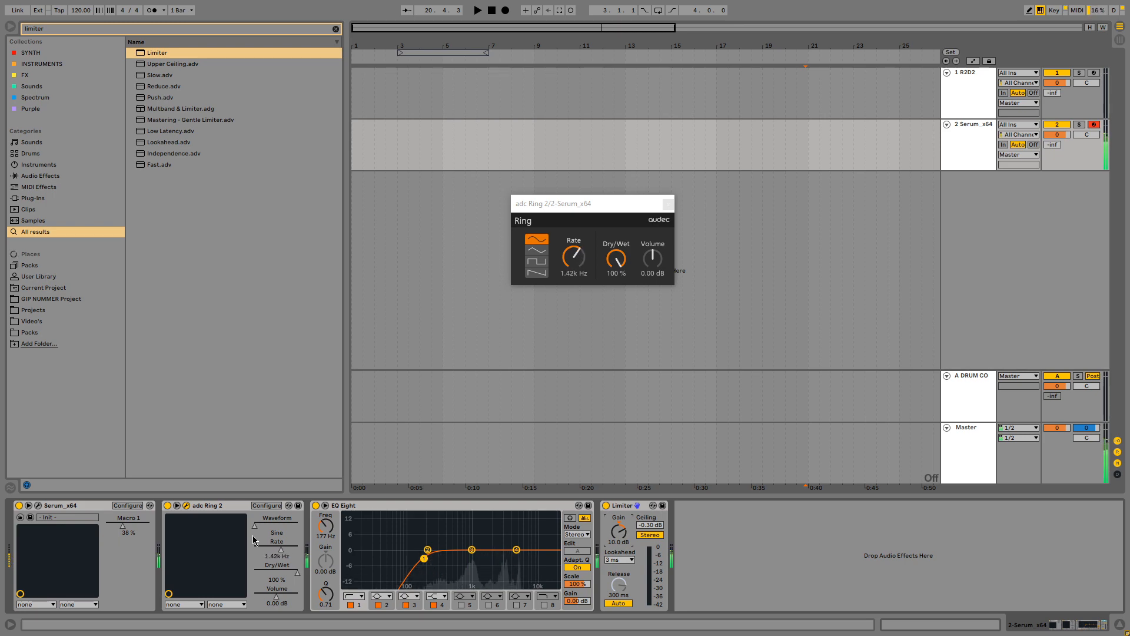
pyautogui.moveTo(574, 258); pyautogui.dragTo(574, 245)
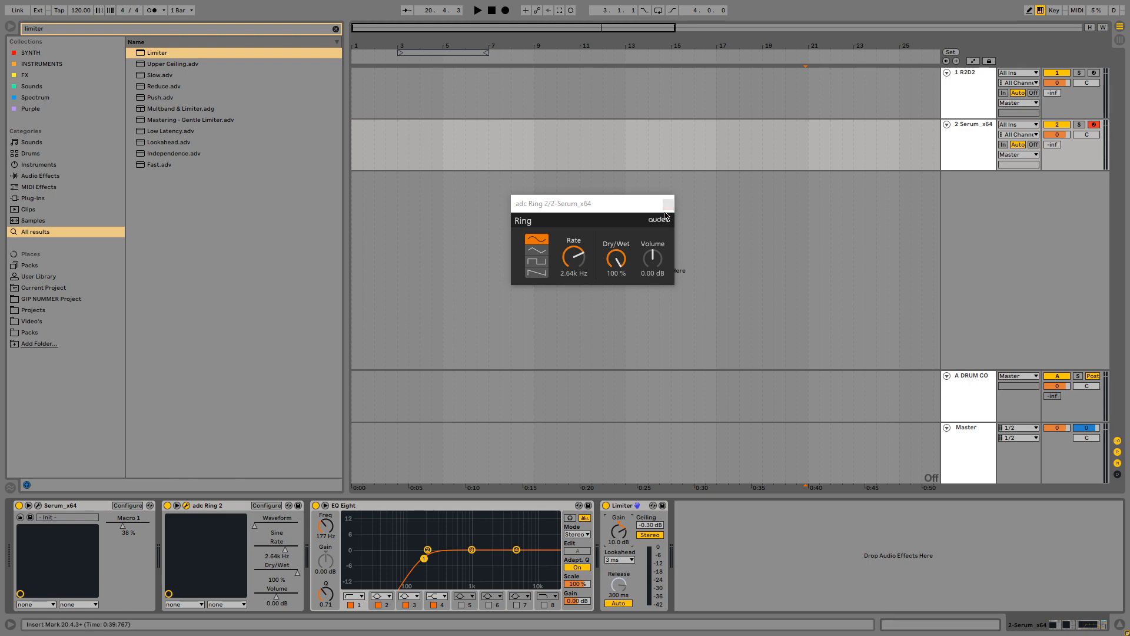
pyautogui.click(666, 203)
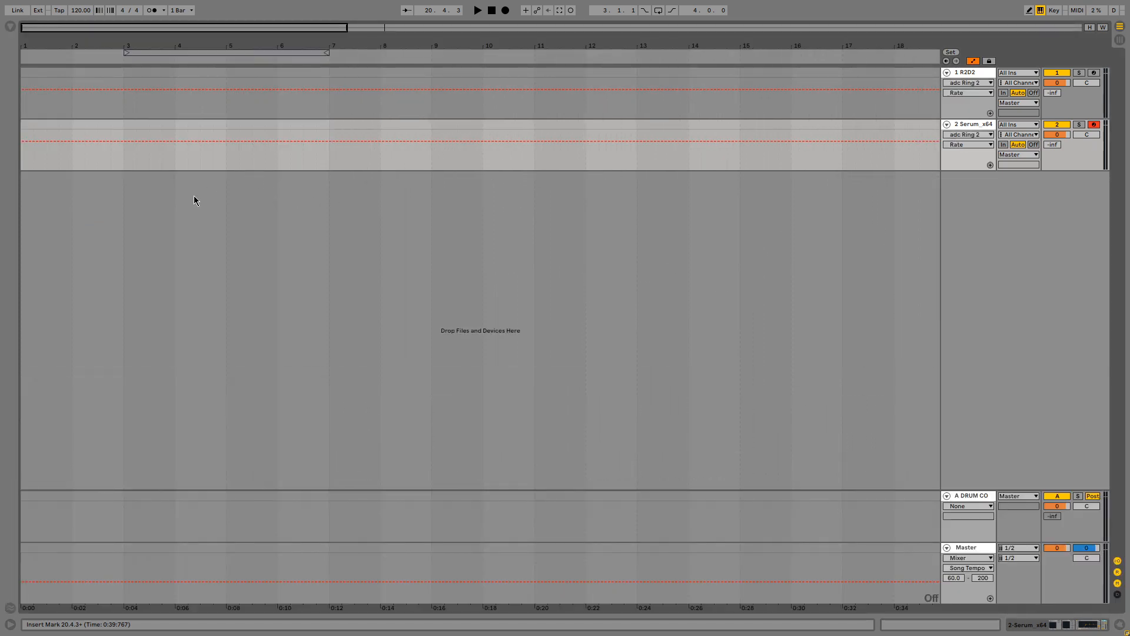
# Hide the browser so the Serum track's Ring 2 Rate lane has room for drawing.
pyautogui.click(969, 124)
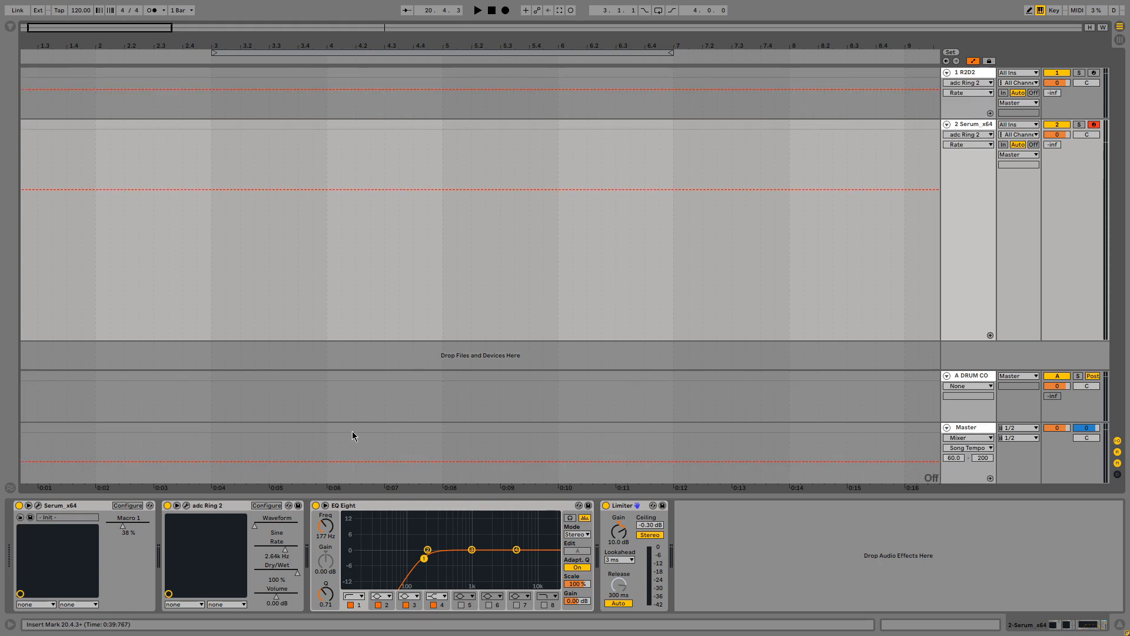
pyautogui.moveTo(981, 146)
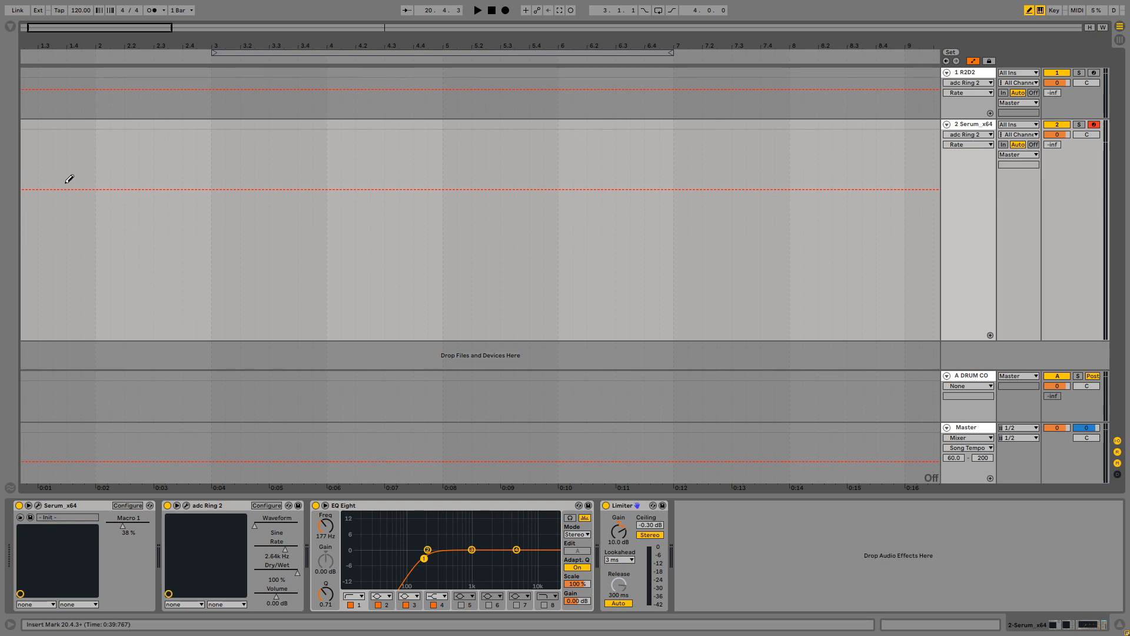
pyautogui.moveTo(431, 174)
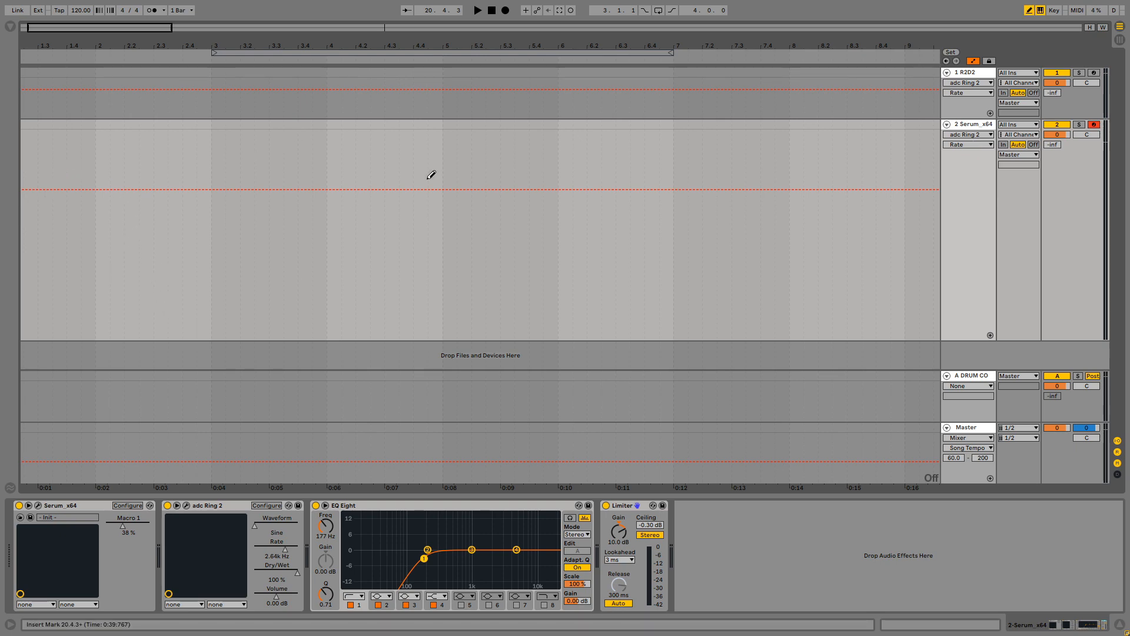
pyautogui.moveTo(28, 191)
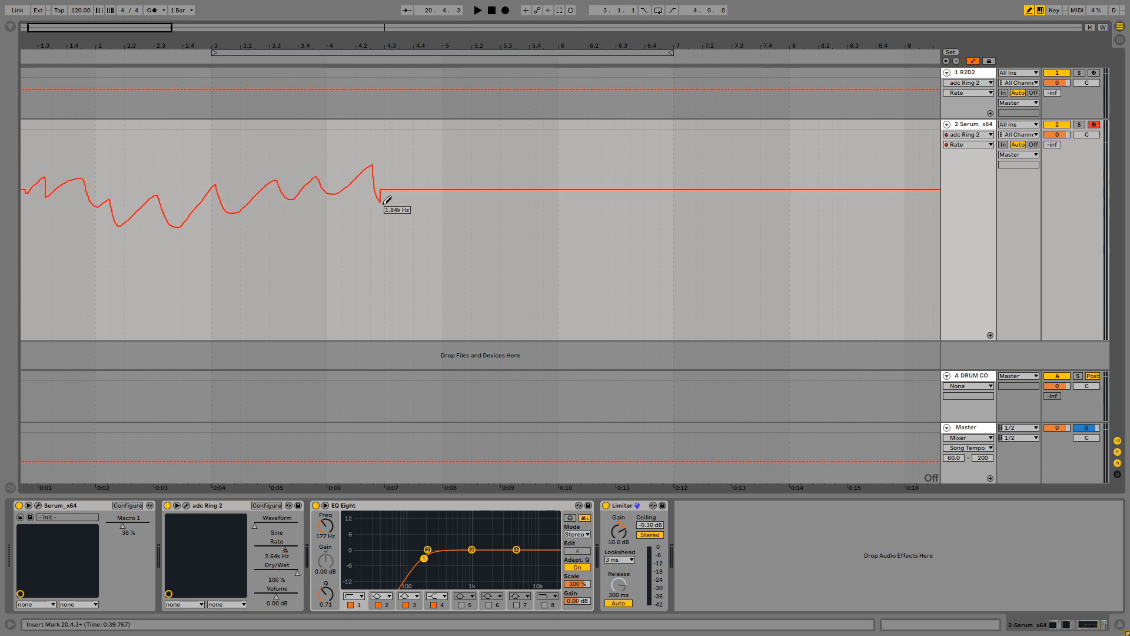
# Draw a jagged random Rate automation curve across the lane and stop playback at song start.
pyautogui.moveTo(377, 194); pyautogui.dragTo(814, 190)
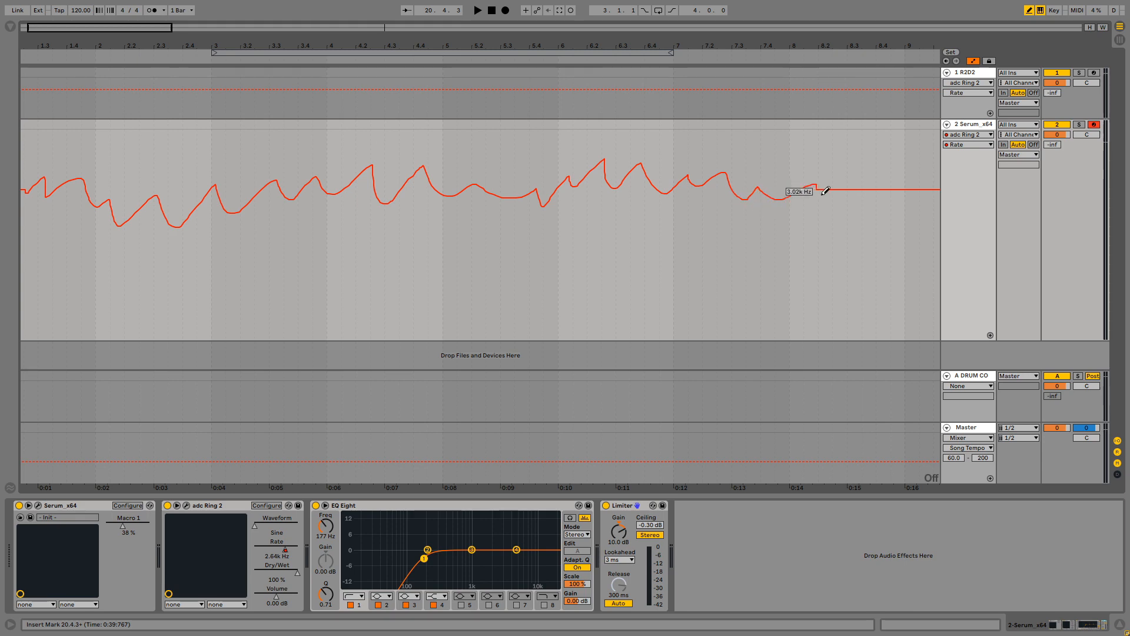
pyautogui.click(495, 11)
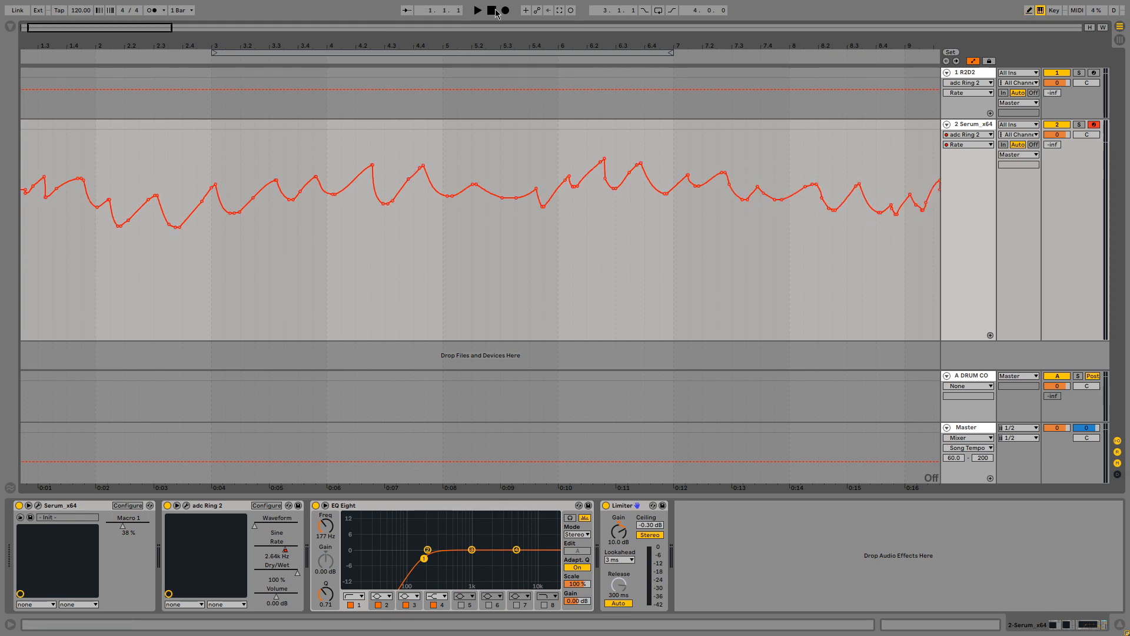